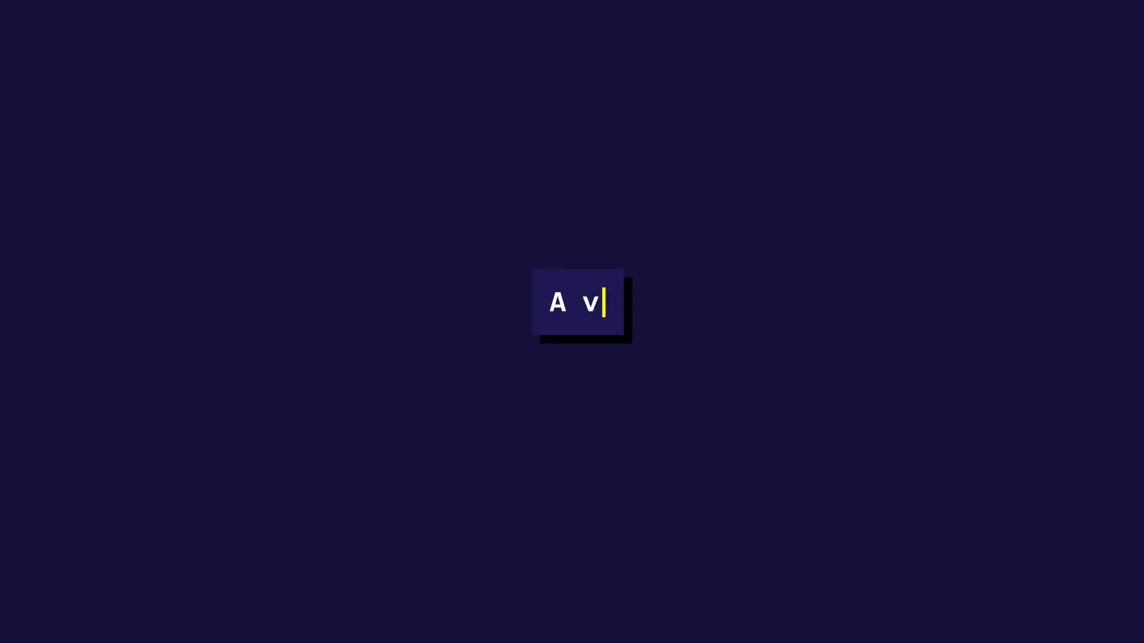
Type the note 'variable is a location for storing a value that can be a file name, text, number, or other'
type("ariable is a location")
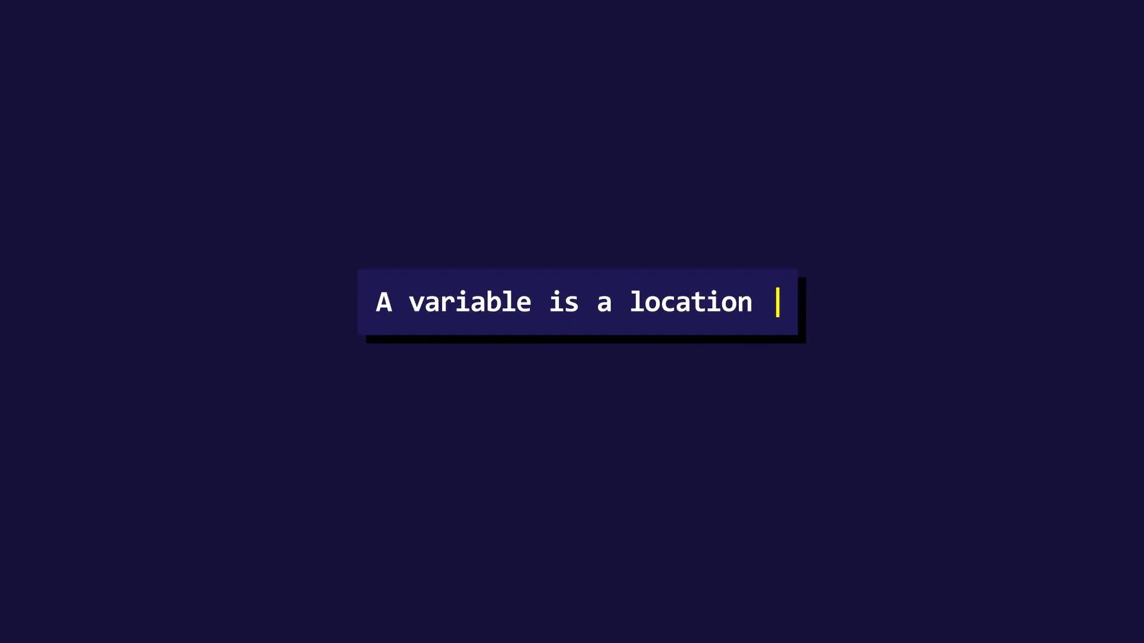
type("for storing a value tha")
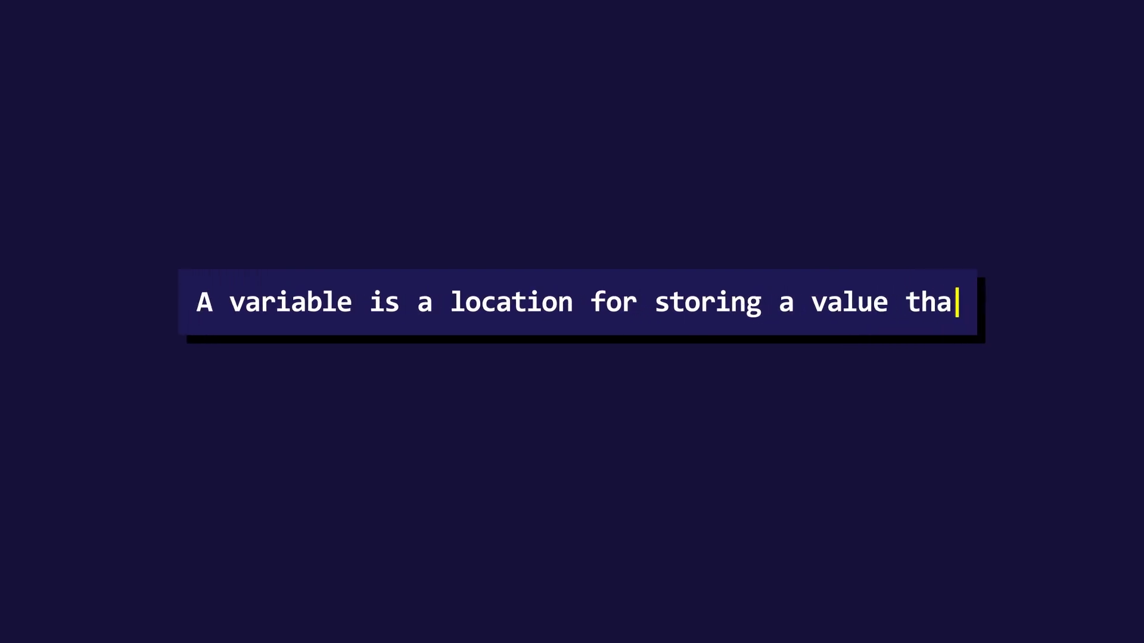
type("t can be a file name,")
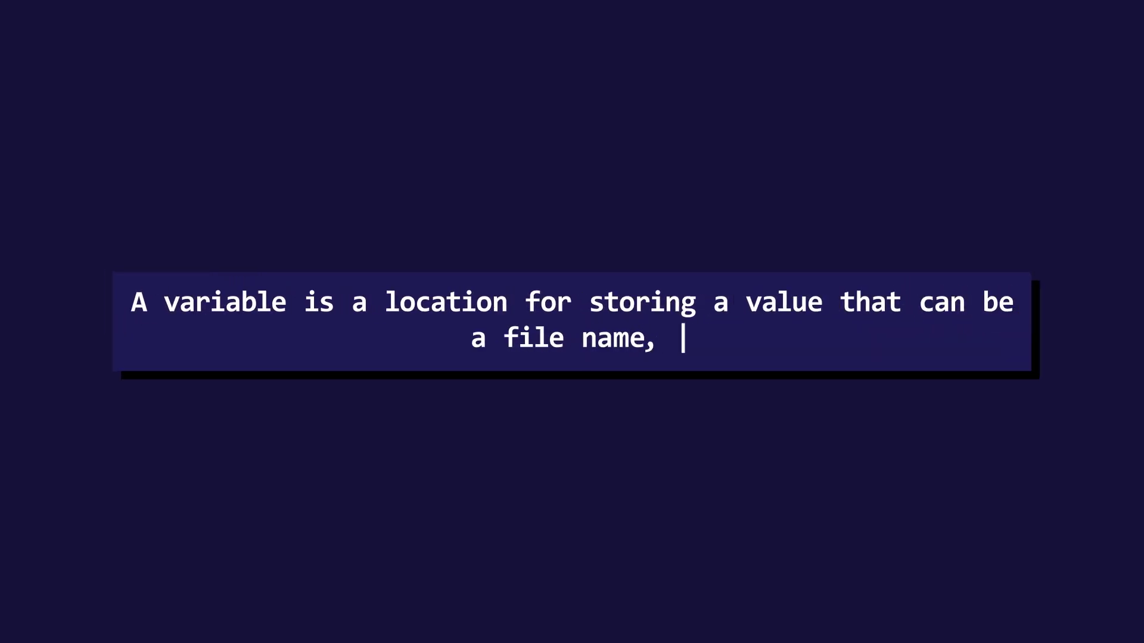
type("text, number, or other")
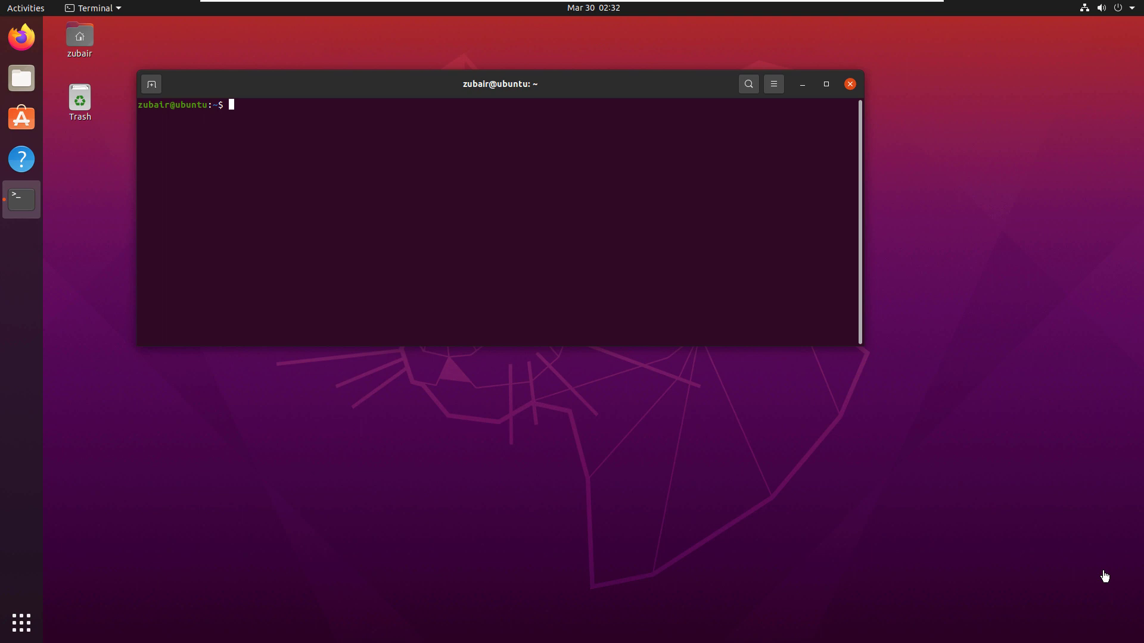
mouse_move(904, 457)
type("expo")
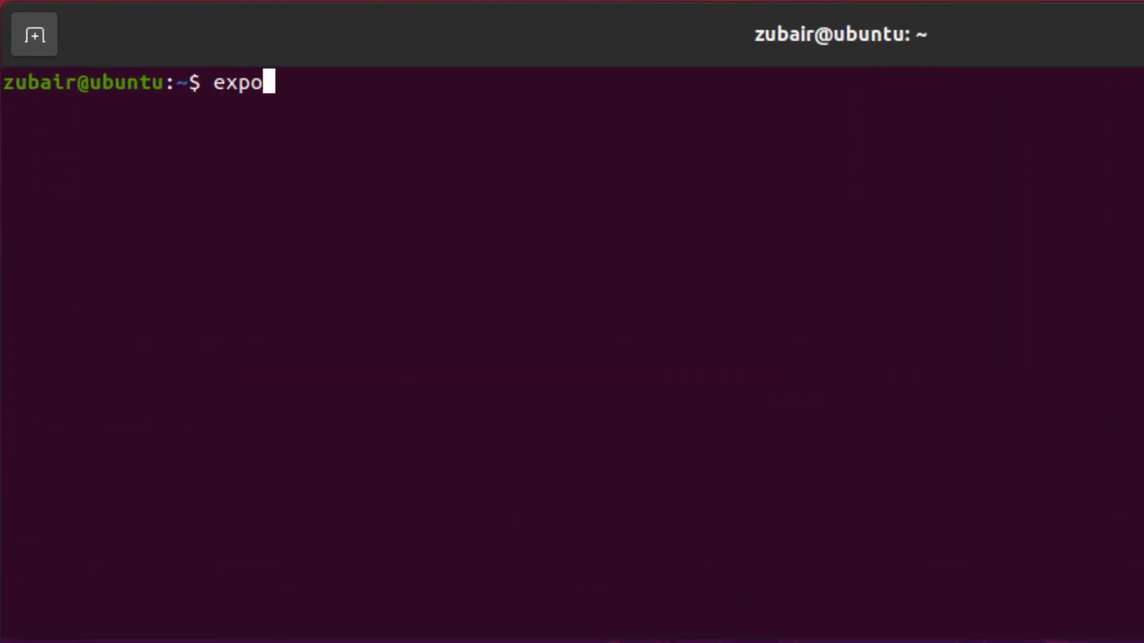
Export var=hello and run printenv var to confirm it prints hello
type("rt")
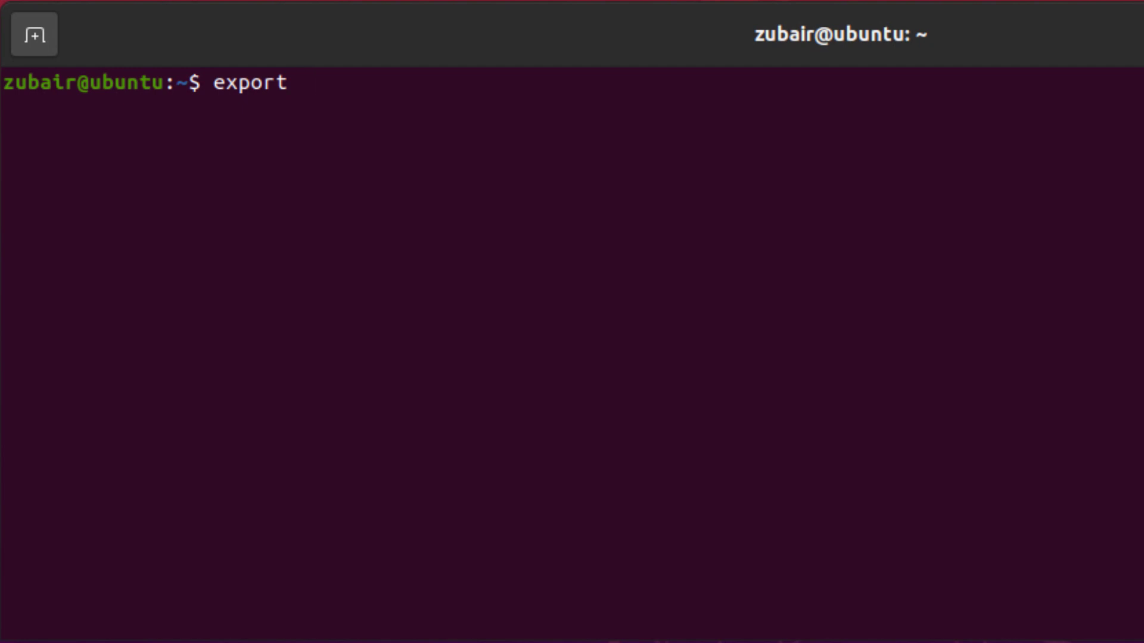
type("var=hello")
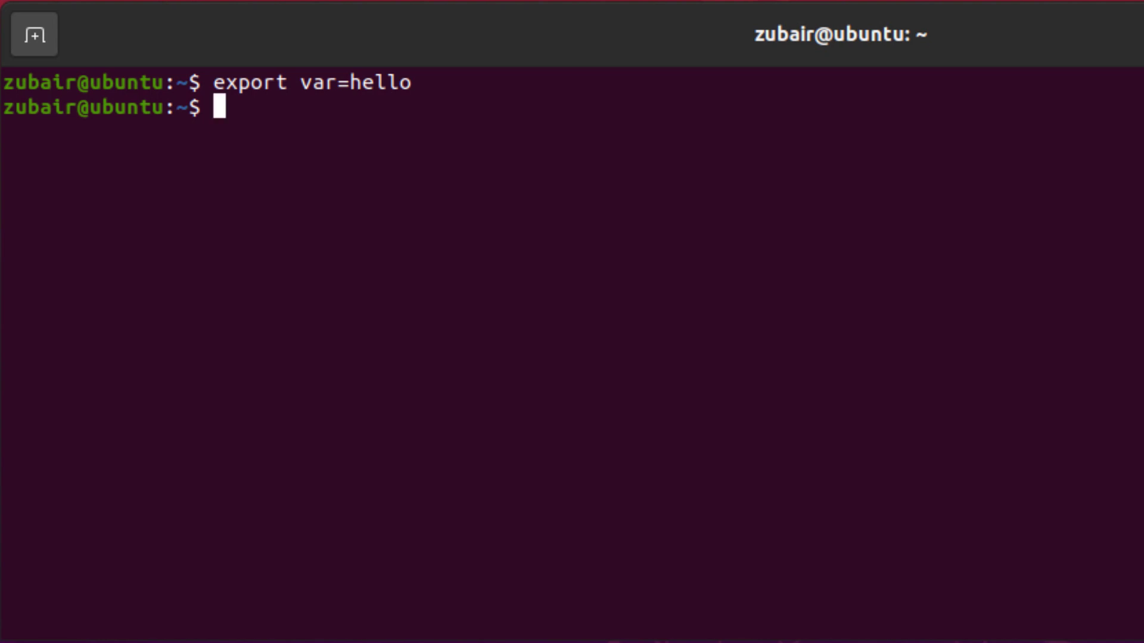
type("print")
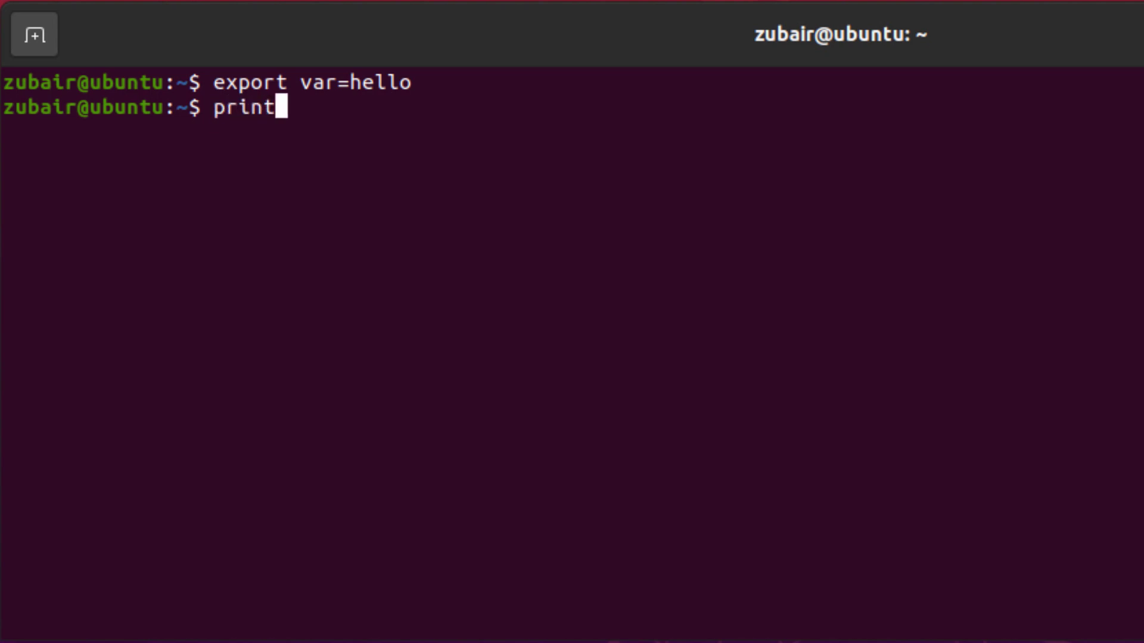
type("env")
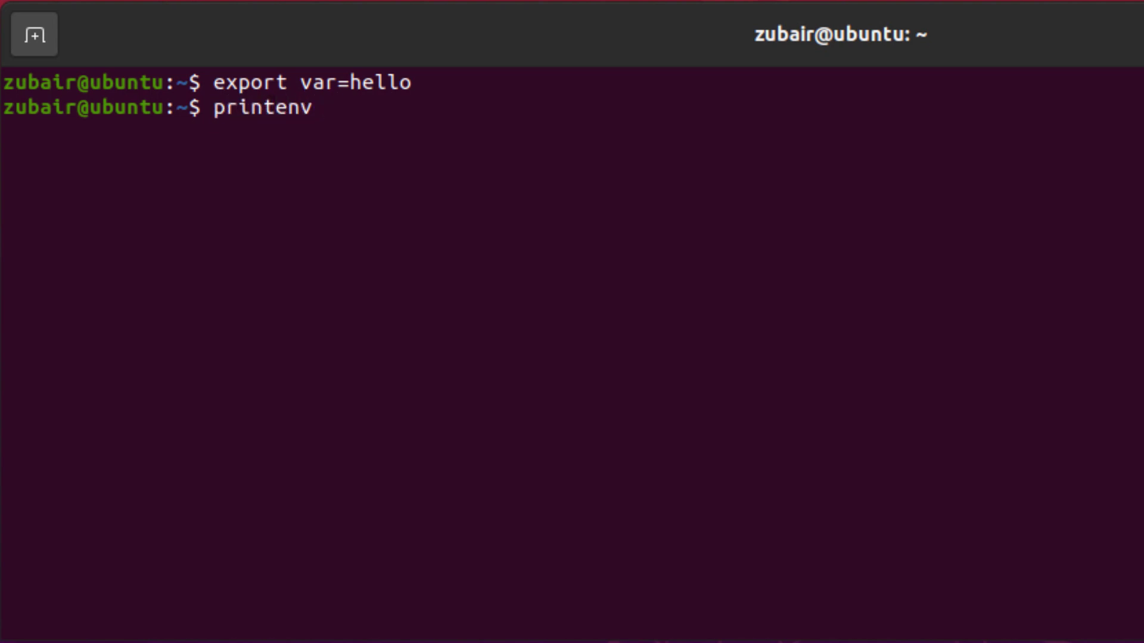
type("var")
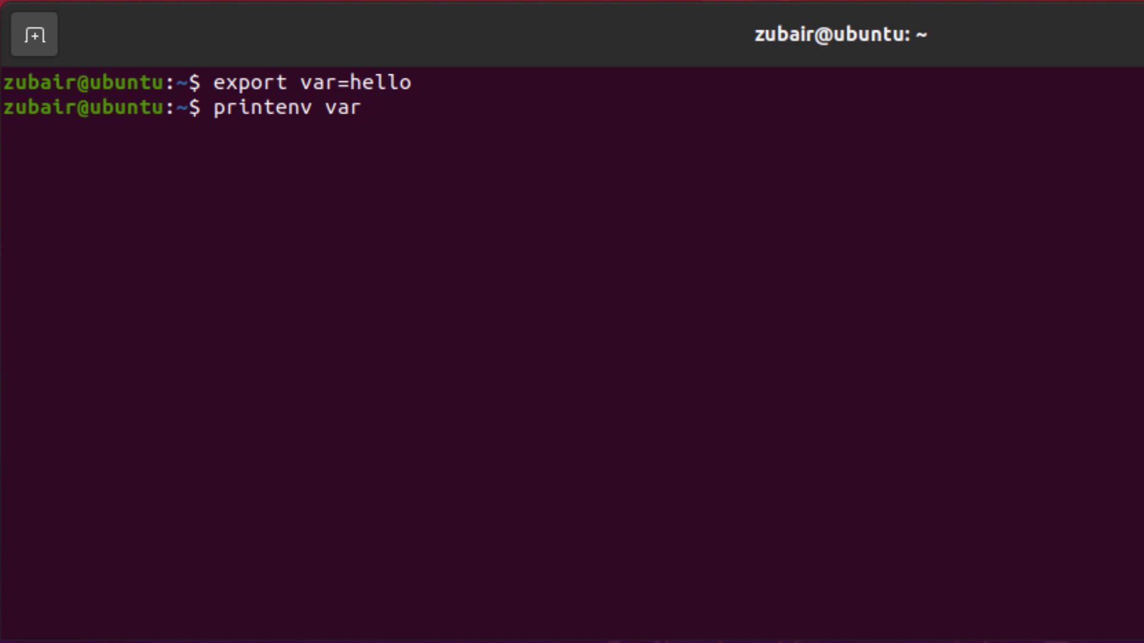
key("Return")
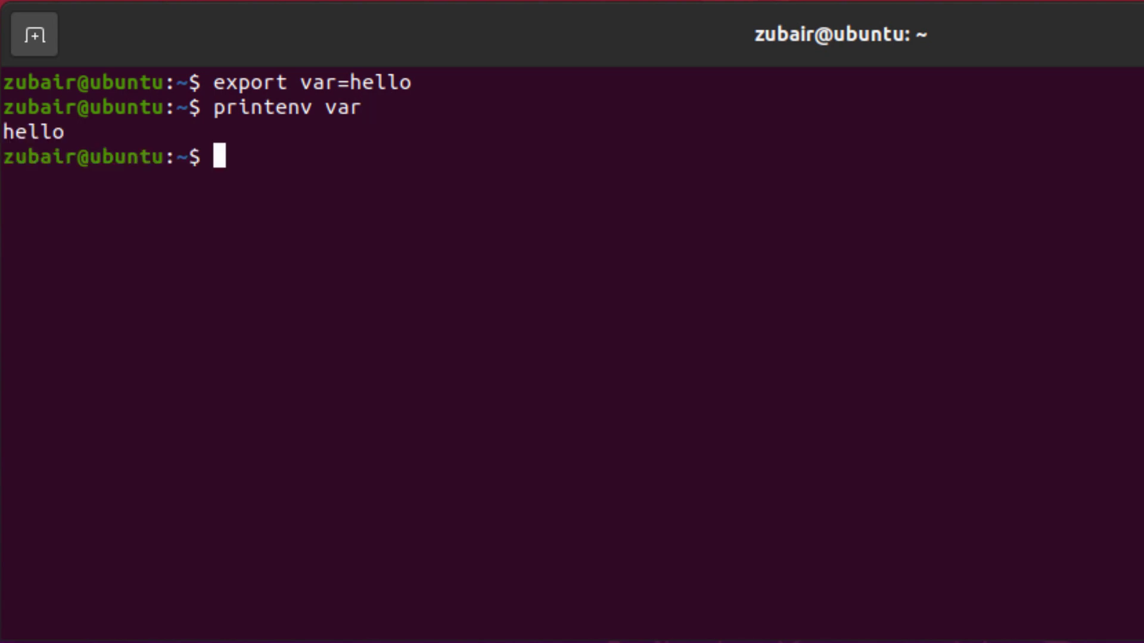
mouse_move(244, 130)
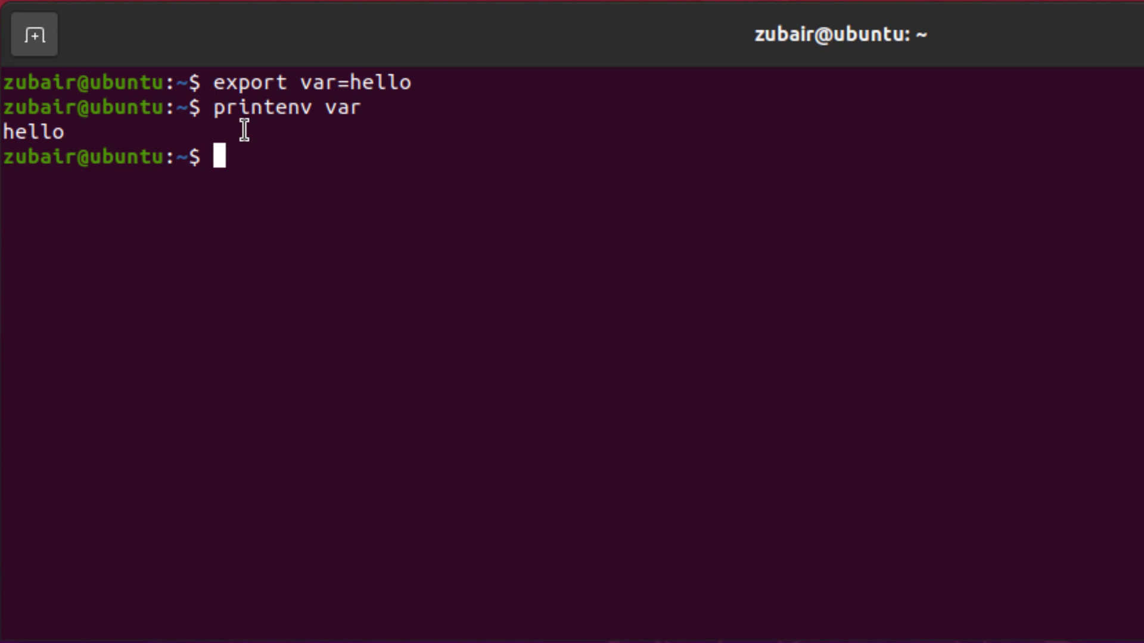
Run env to list all environment variables, including var=hello
type("env")
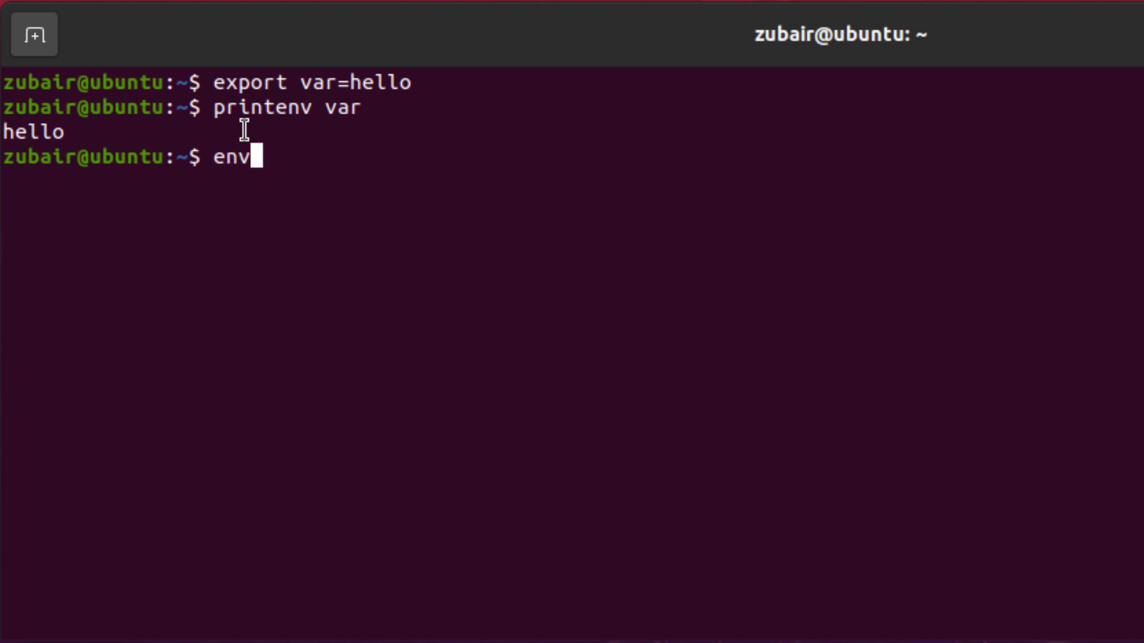
key("Return")
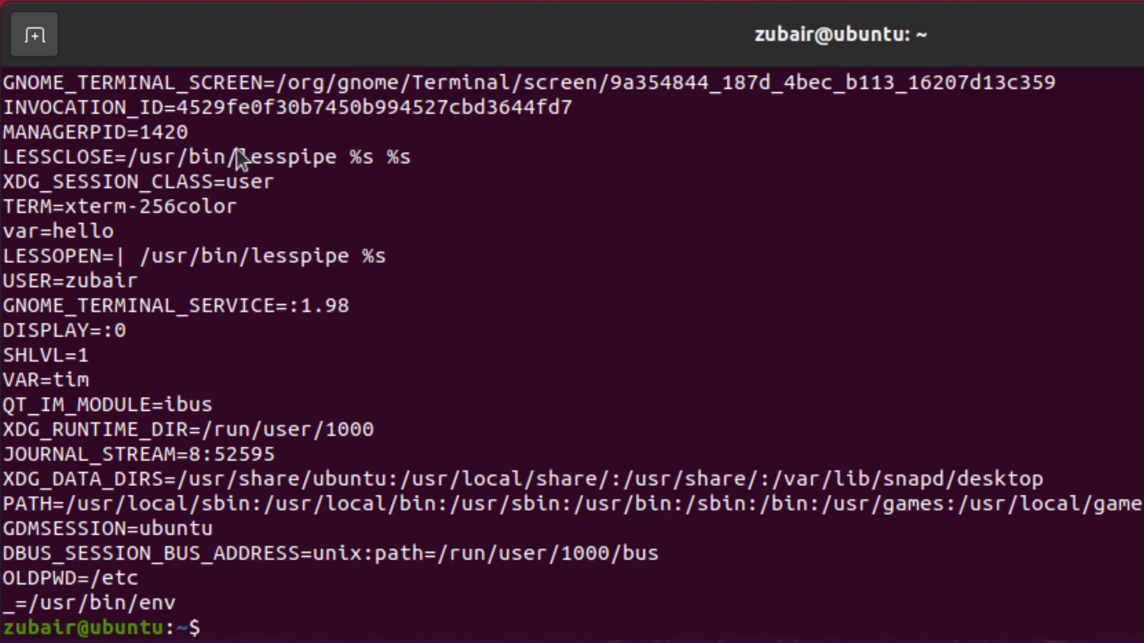
mouse_move(157, 327)
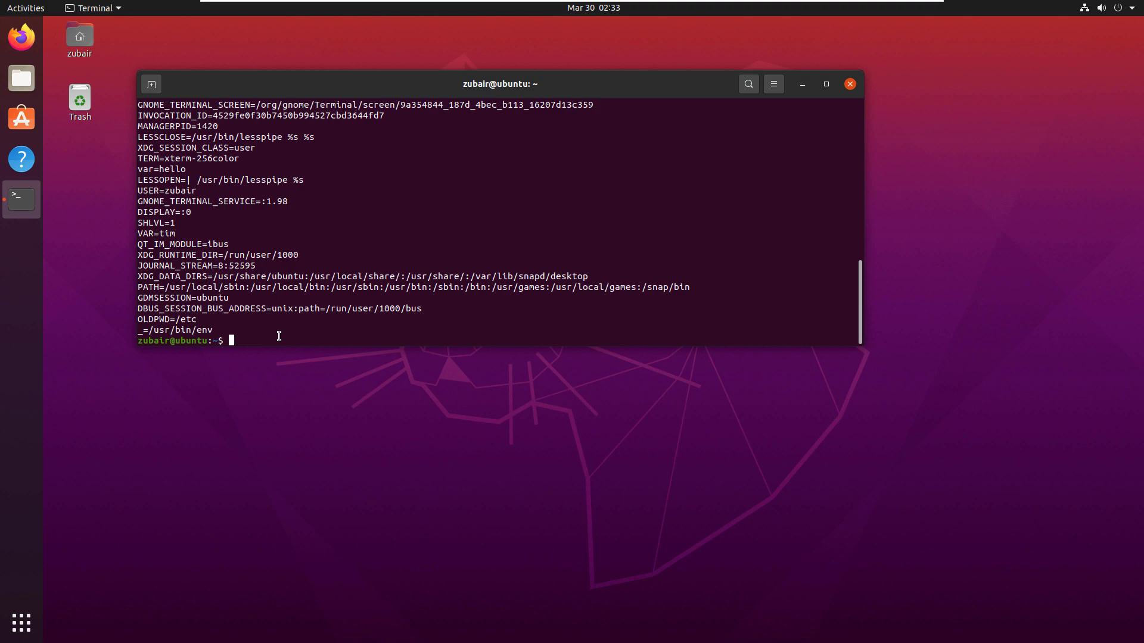
Run echo $var in the terminal to print hello
left_click(825, 84)
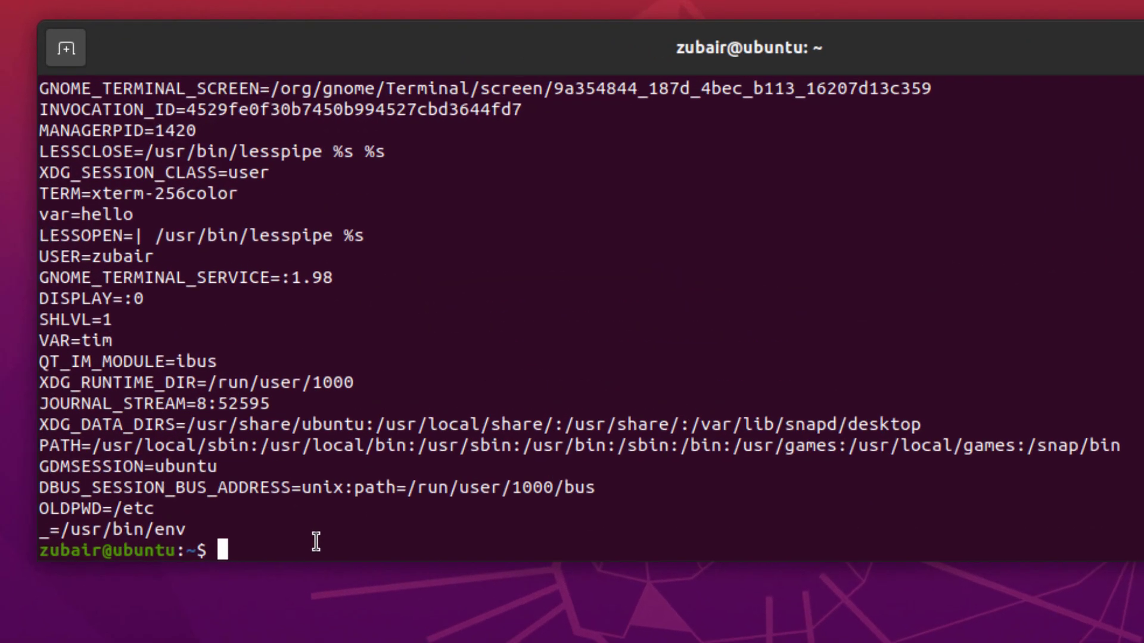
type("echo")
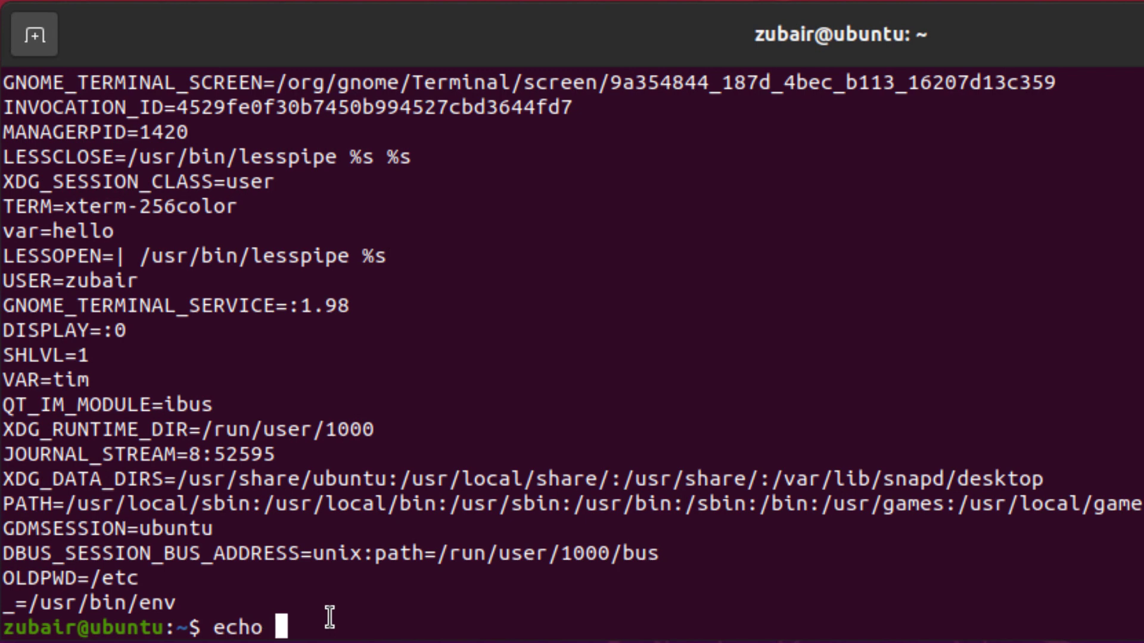
type("$var")
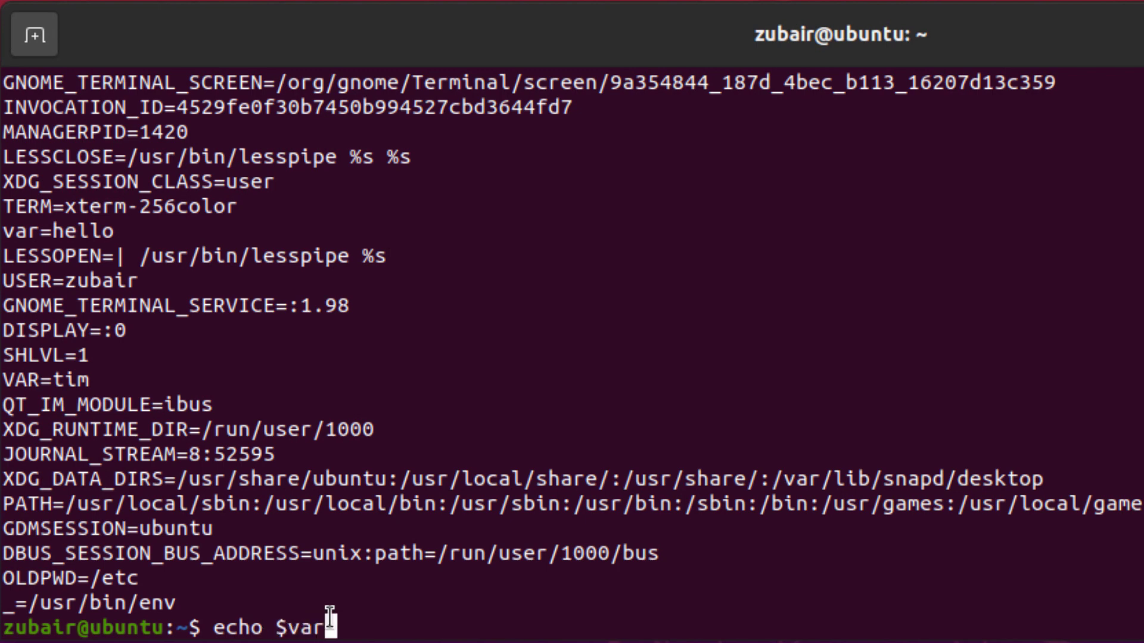
key("Return")
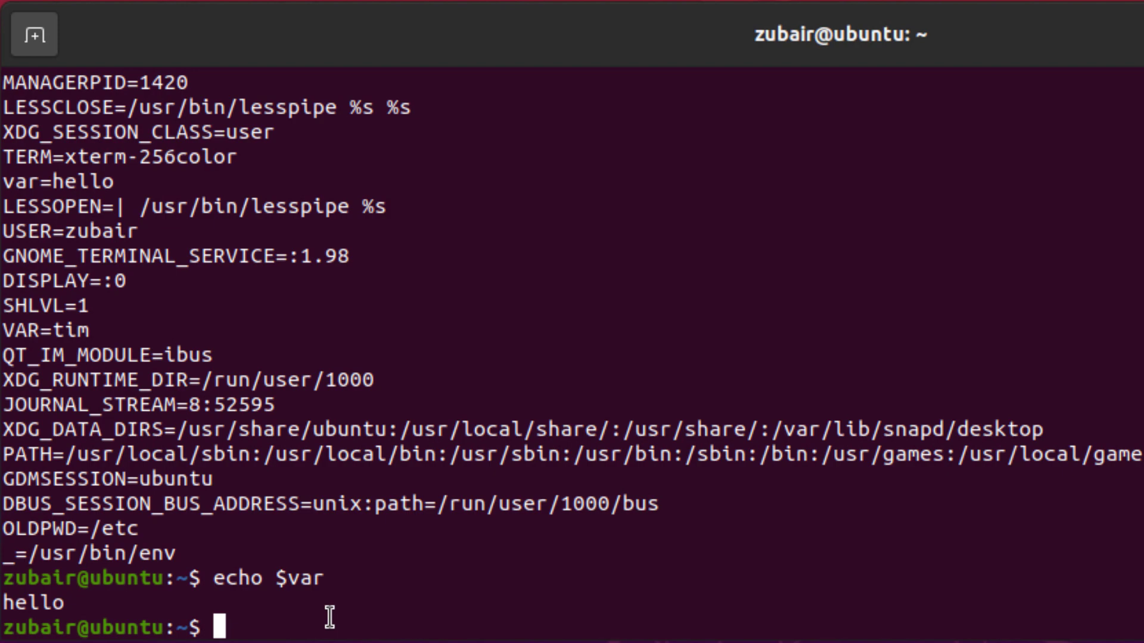
left_click(825, 84)
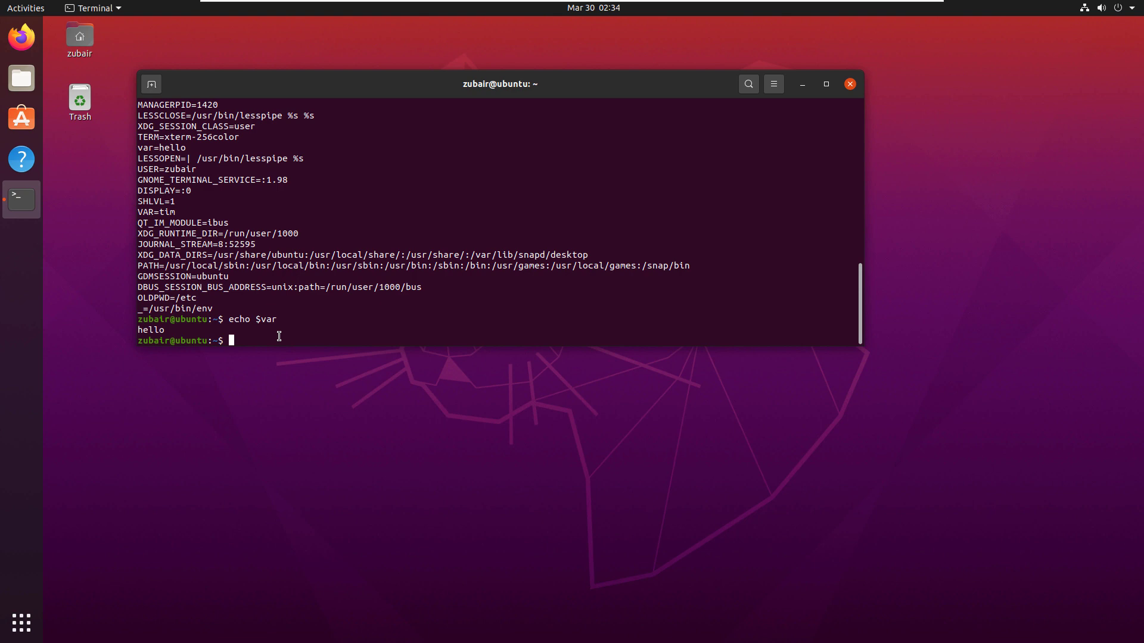
left_click(826, 84)
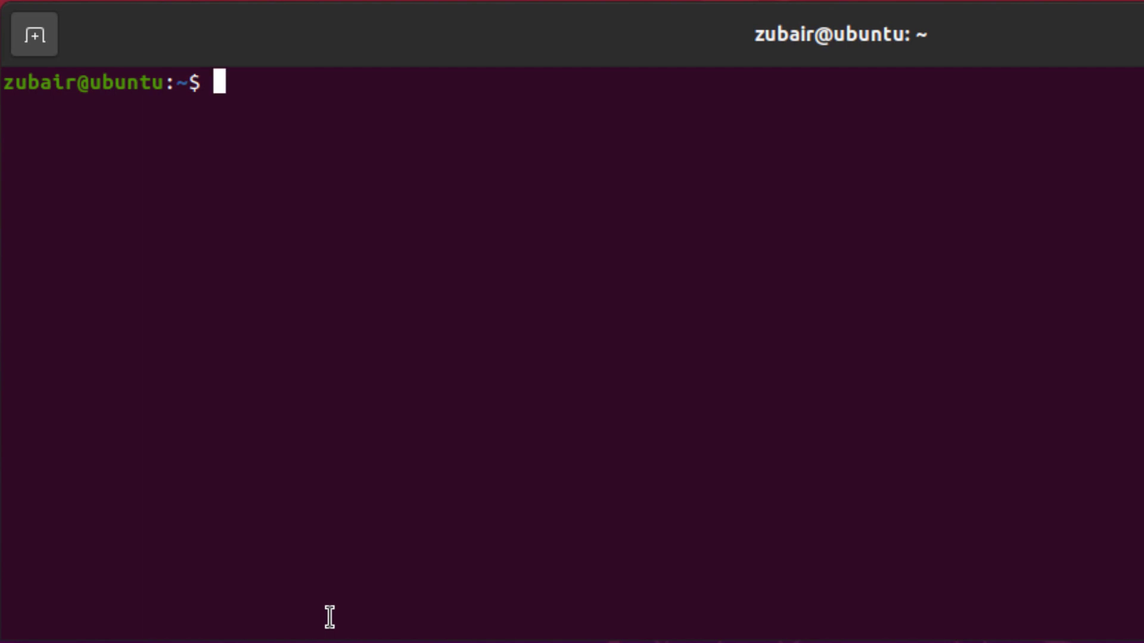
Re-export var with the value Youtube
type("export")
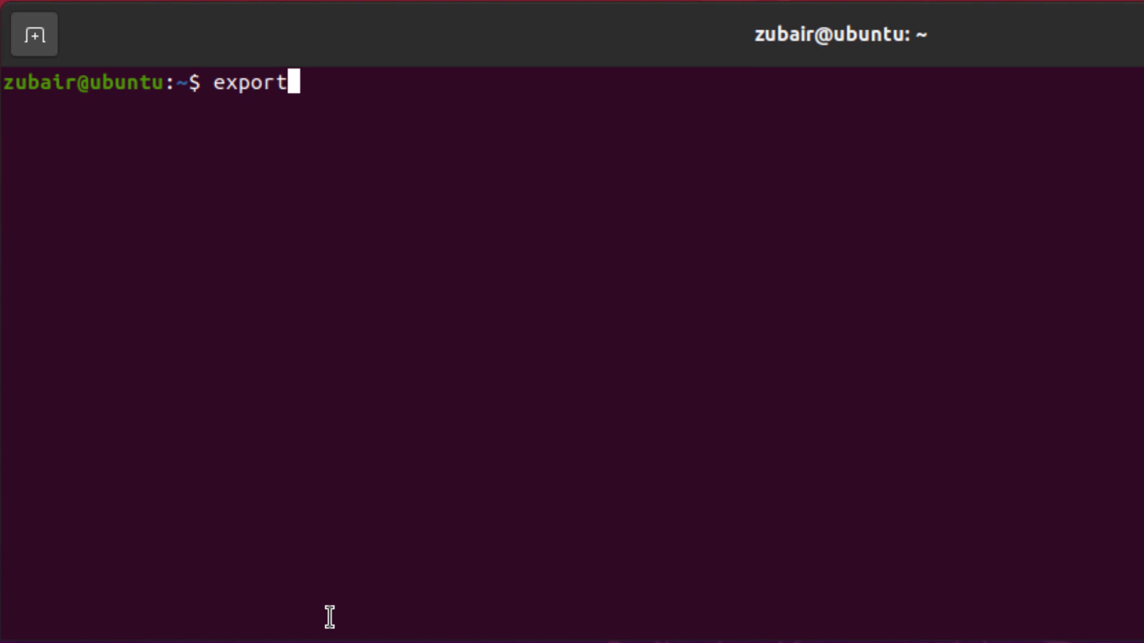
type("var")
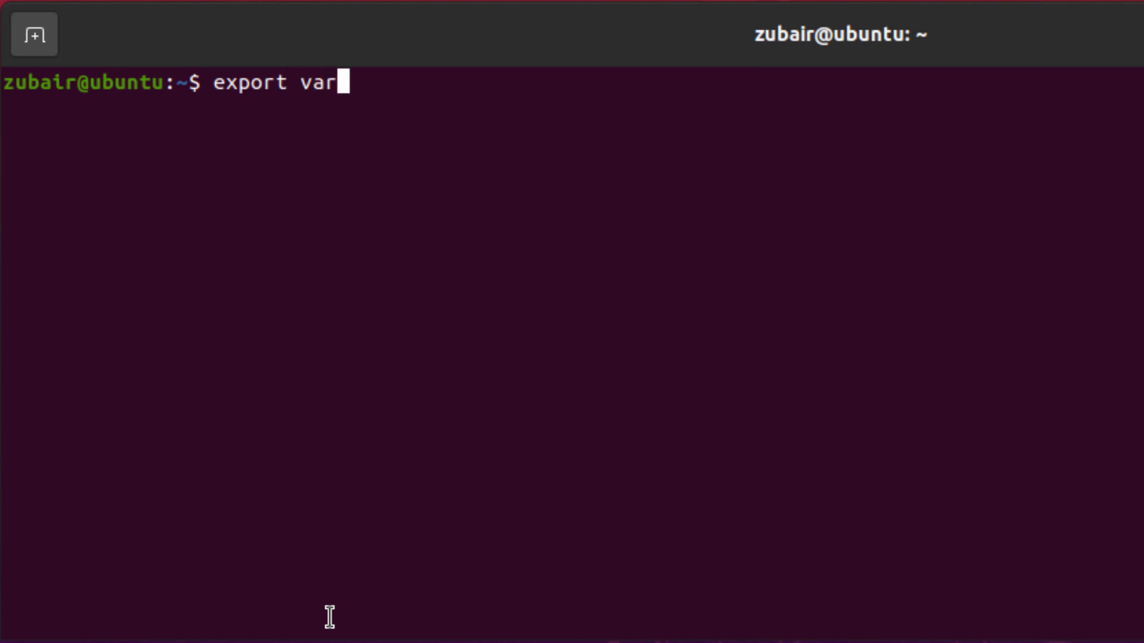
type("=")
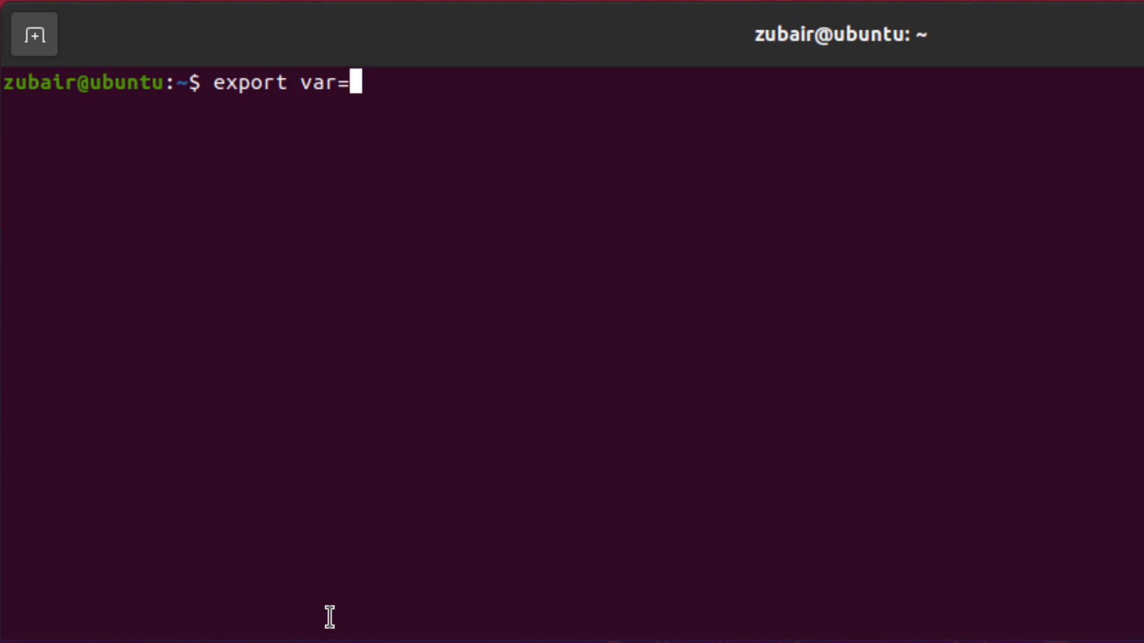
type("Yout")
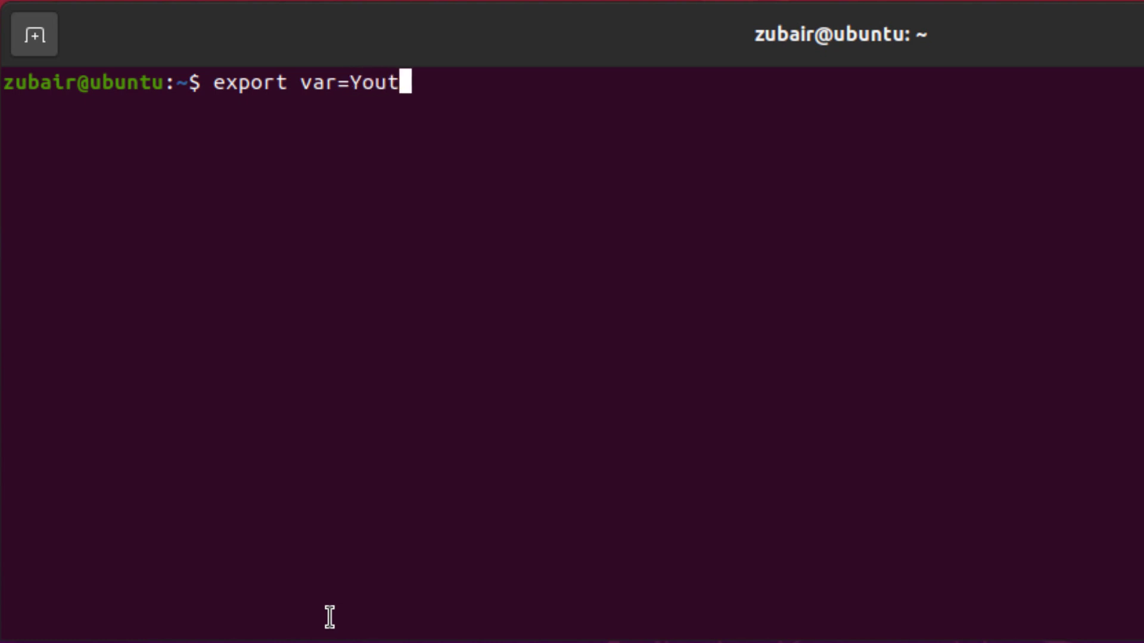
key("Return")
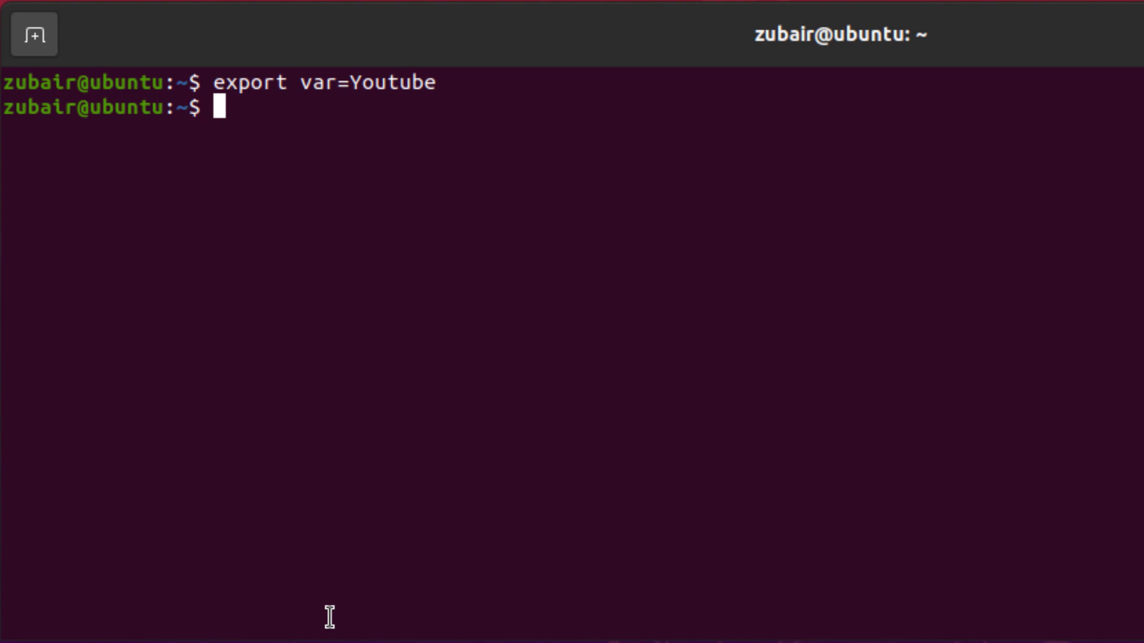
Confirm echo $var prints Youtube, then run nano .bashrc
type("echo")
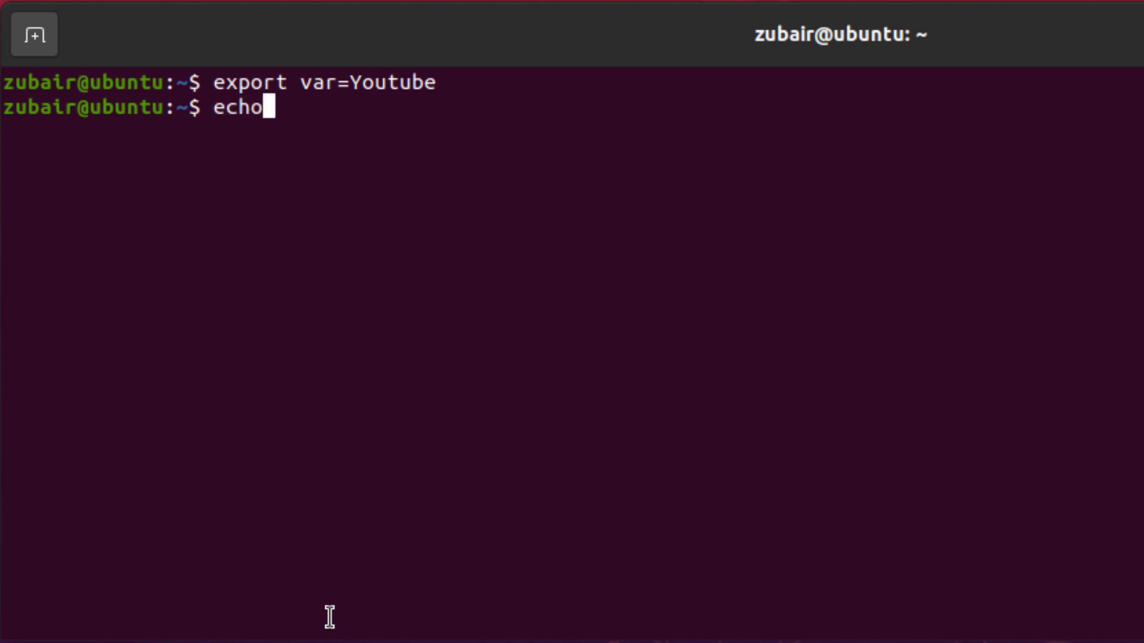
type("$var")
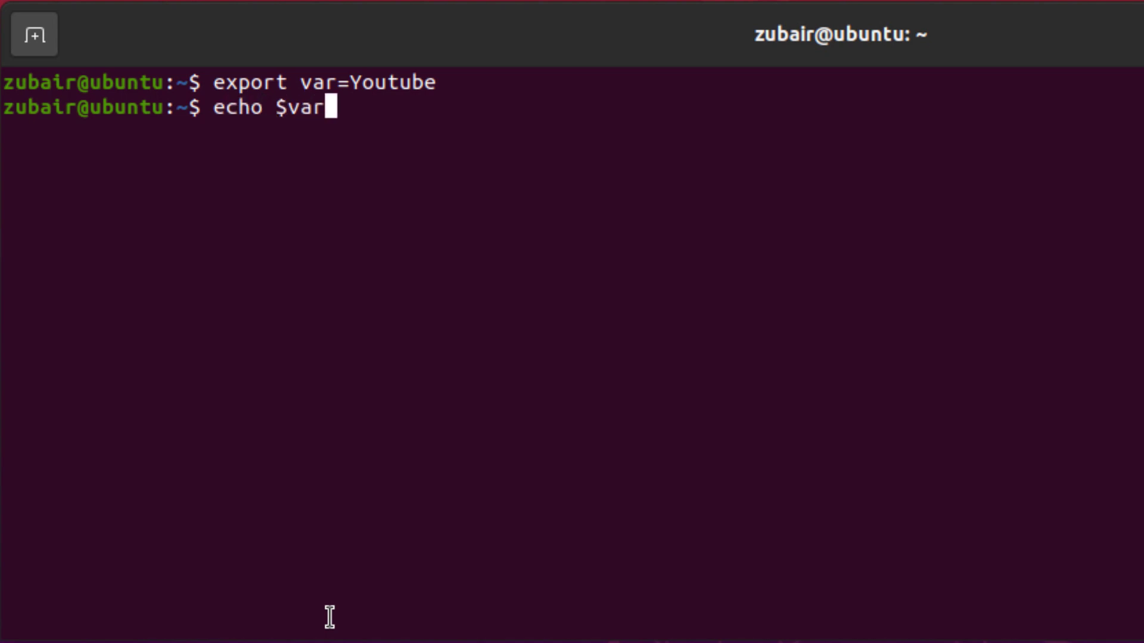
key("Return")
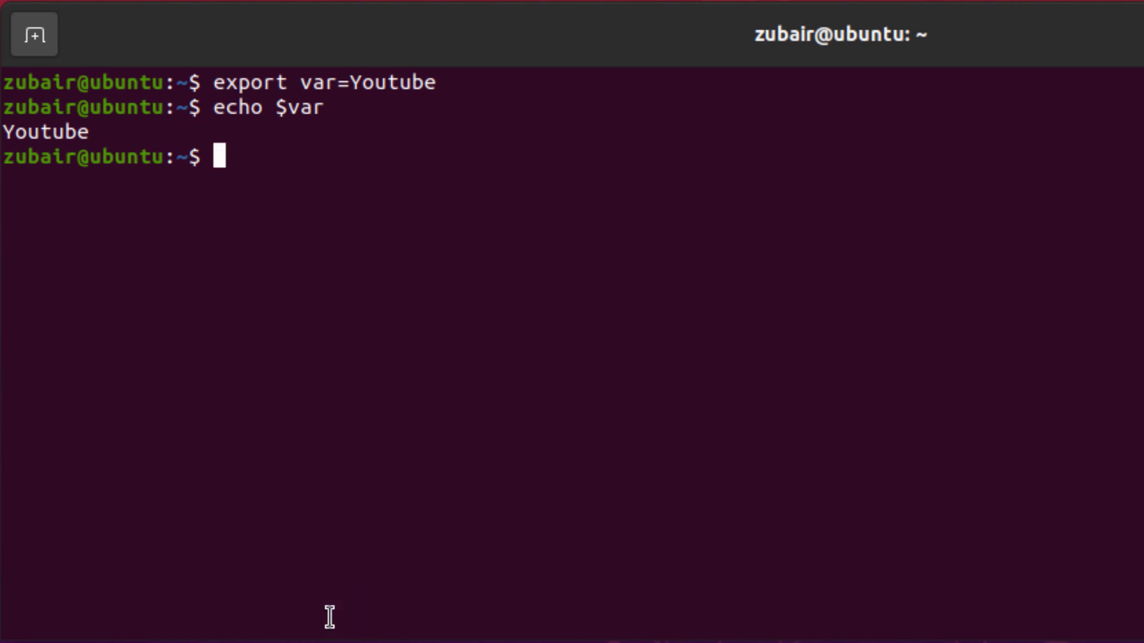
type("nano .")
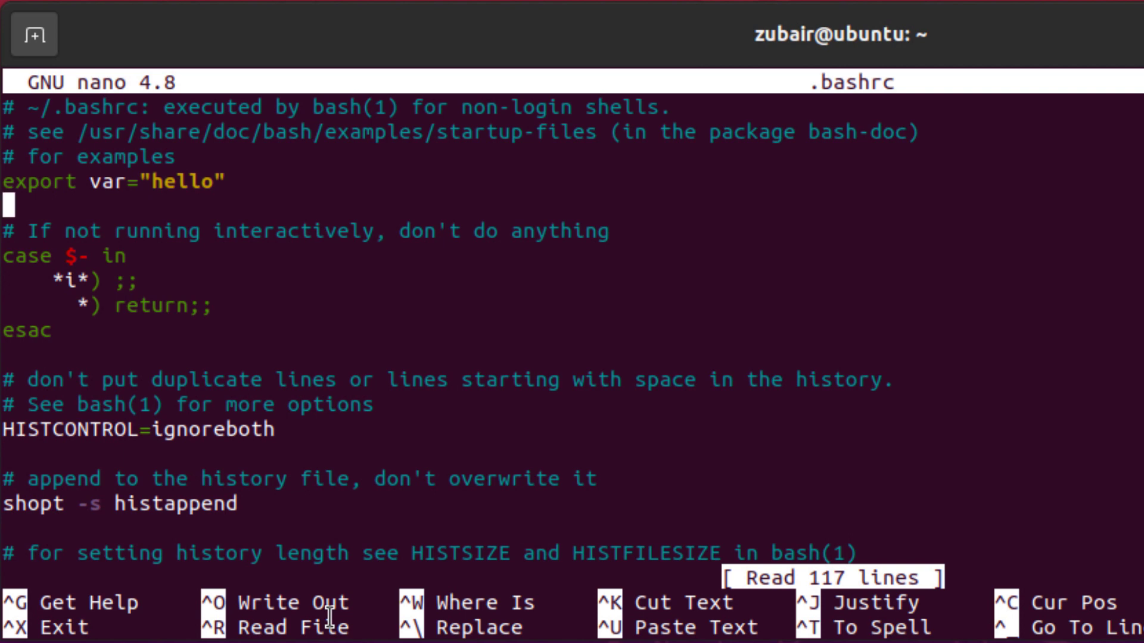
Add export var1="LinuxHint" to .bashrc, save it, and exit nano
type("export va")
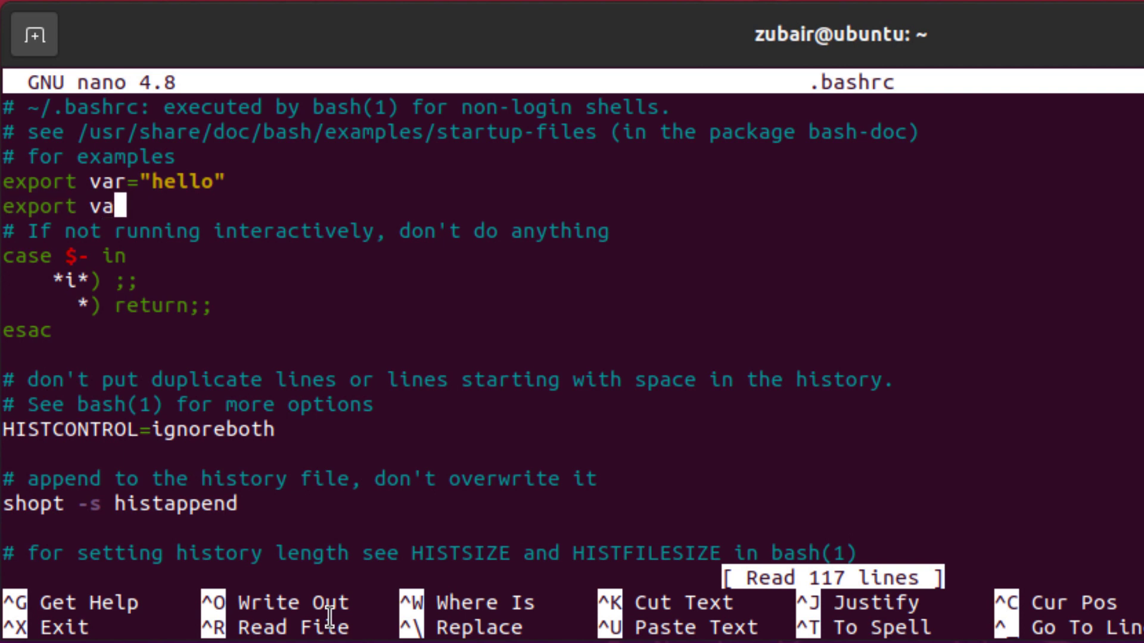
type("1")
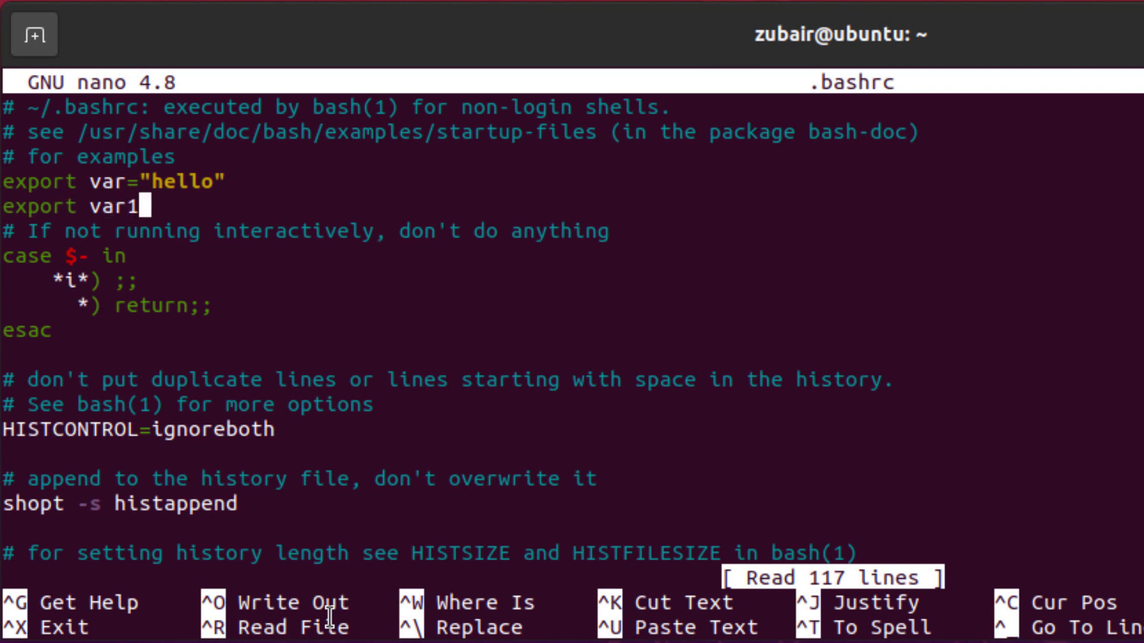
type("=\"")
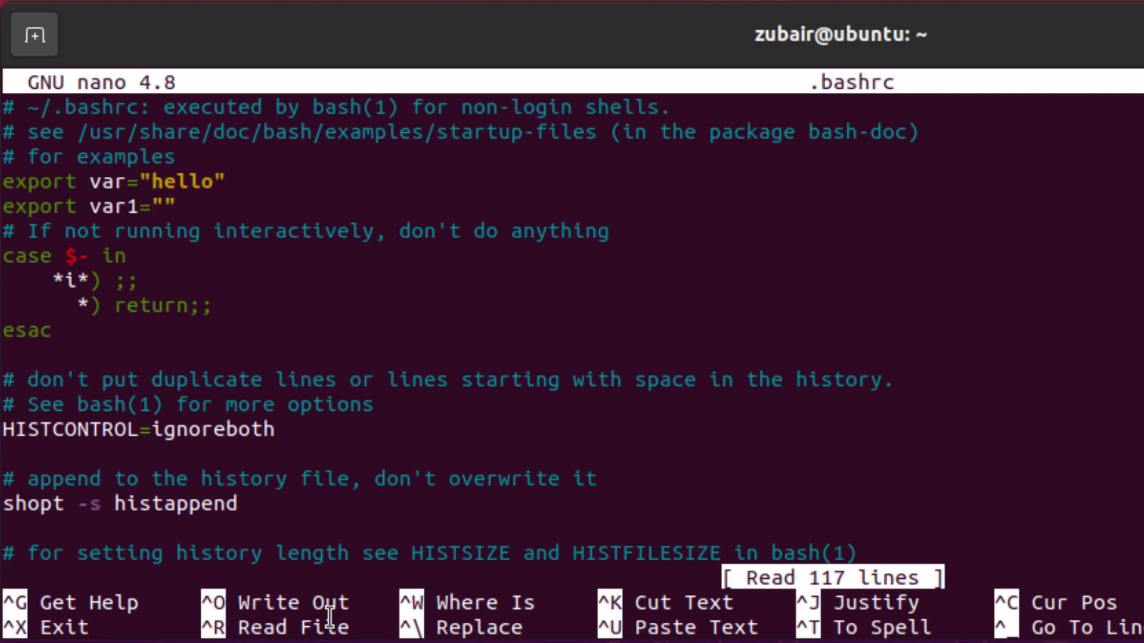
type("L")
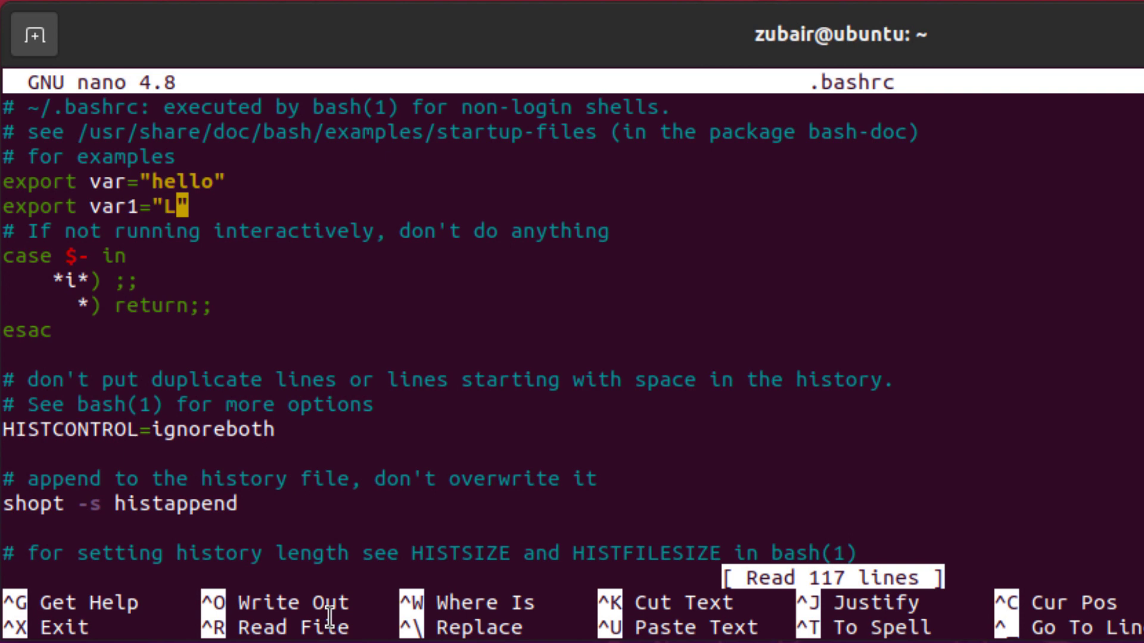
type("inuxHin")
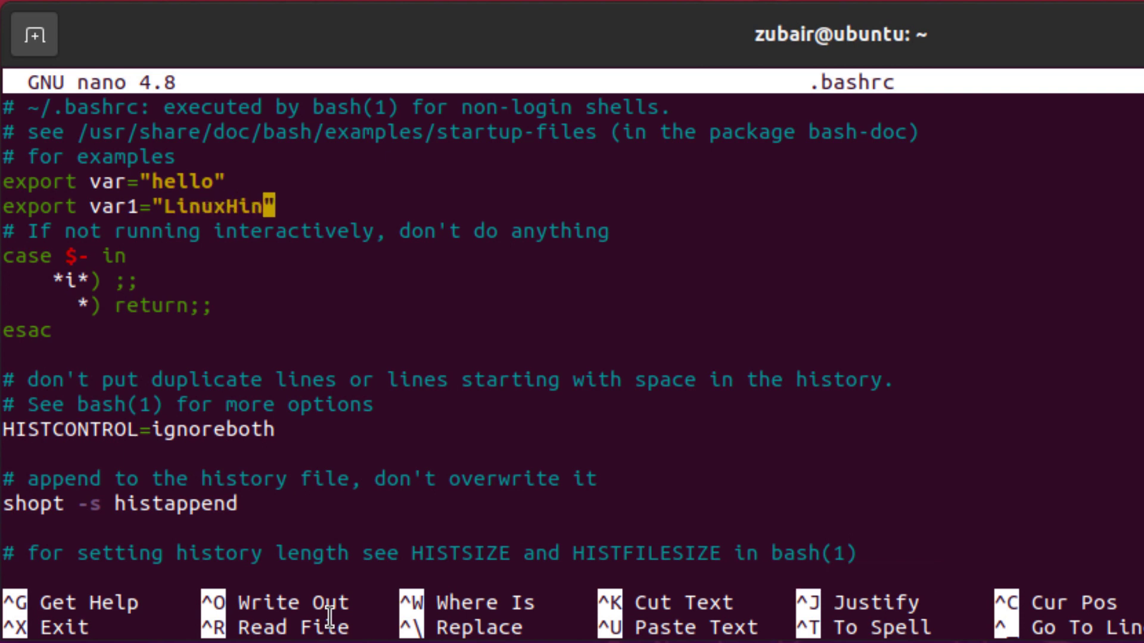
type("t")
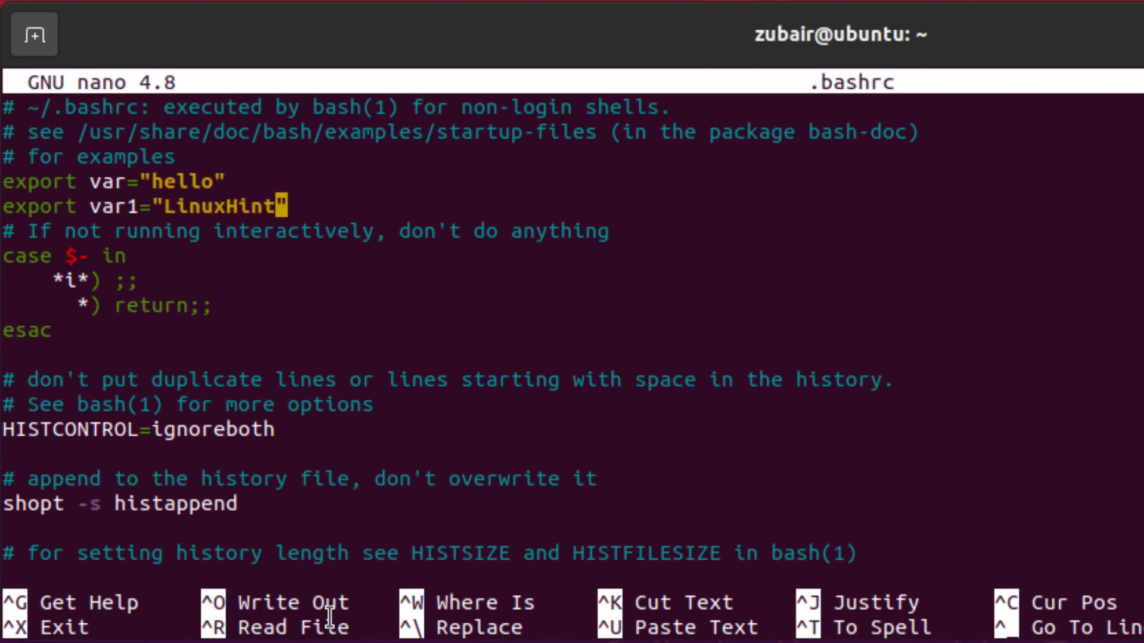
key("Ctrl+x")
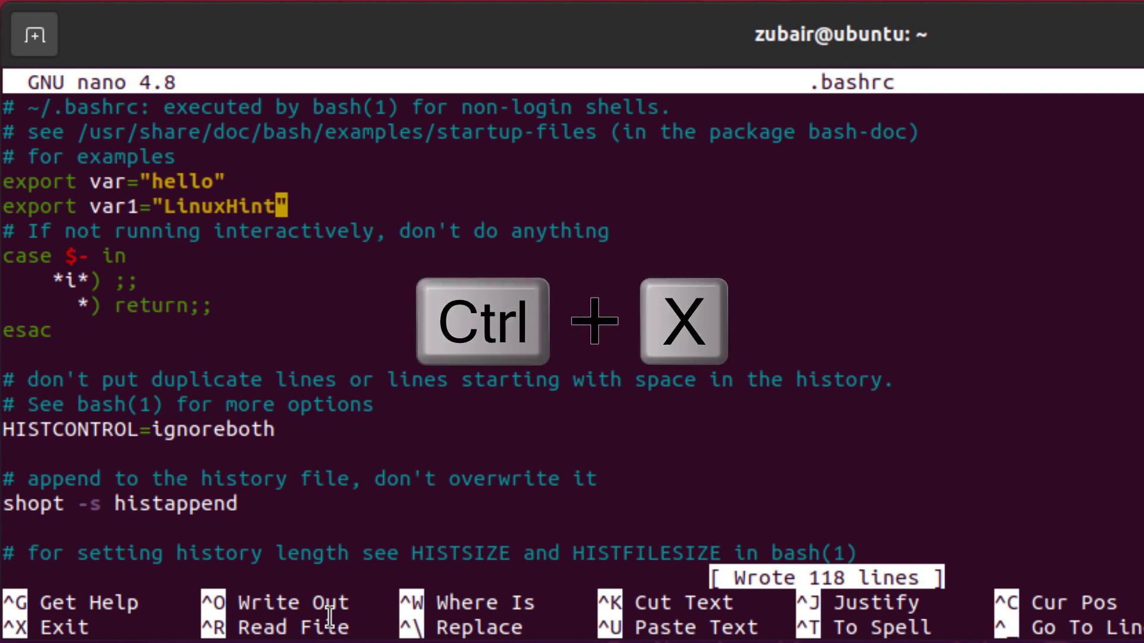
key("ctrl+x")
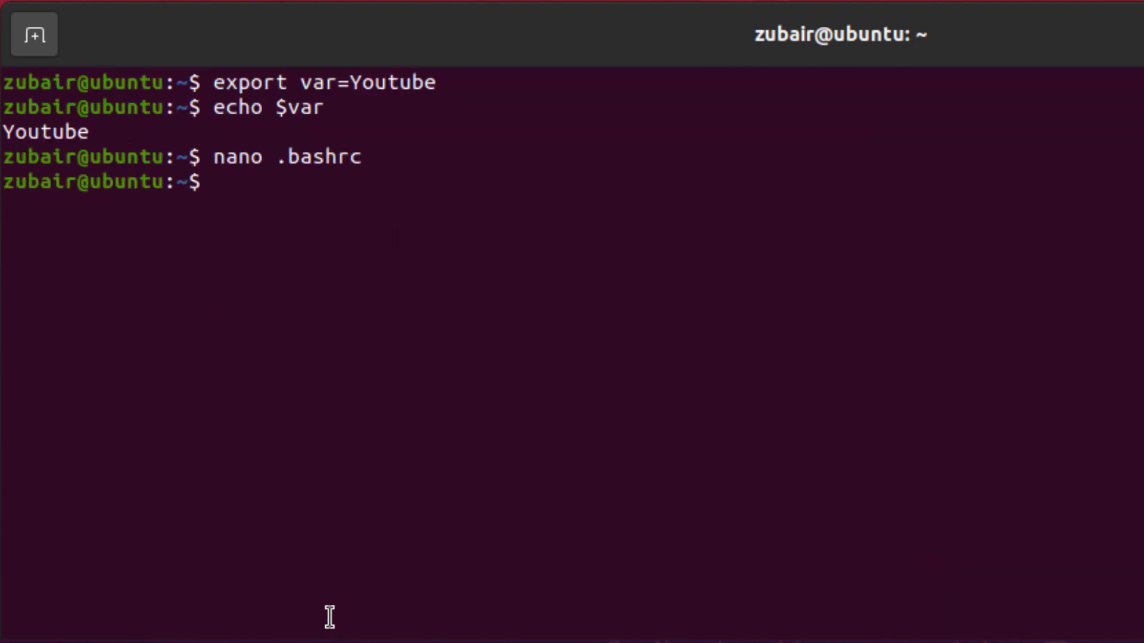
Echo $var1, then reload .bashrc with source .bashrc
type("echo $var1")
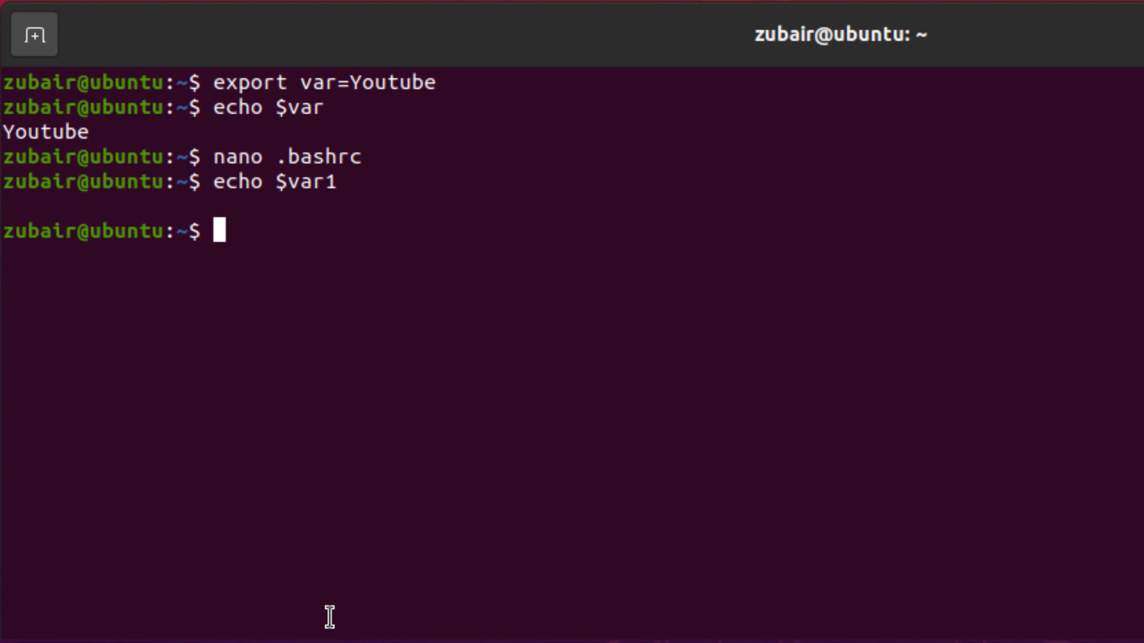
type("sou")
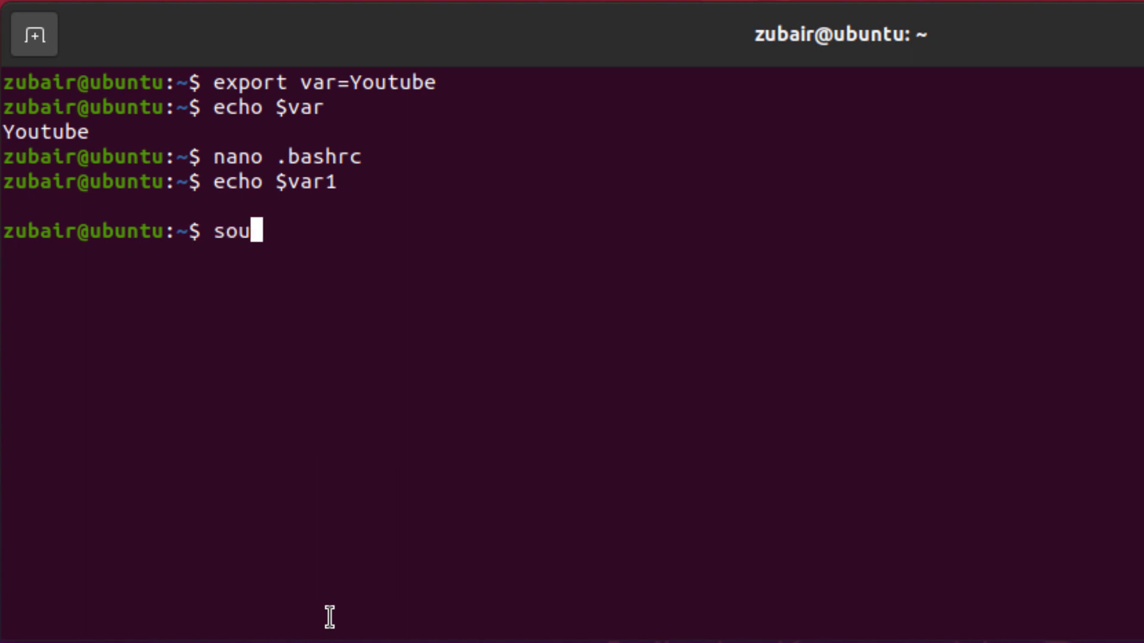
type("rce .bashrc")
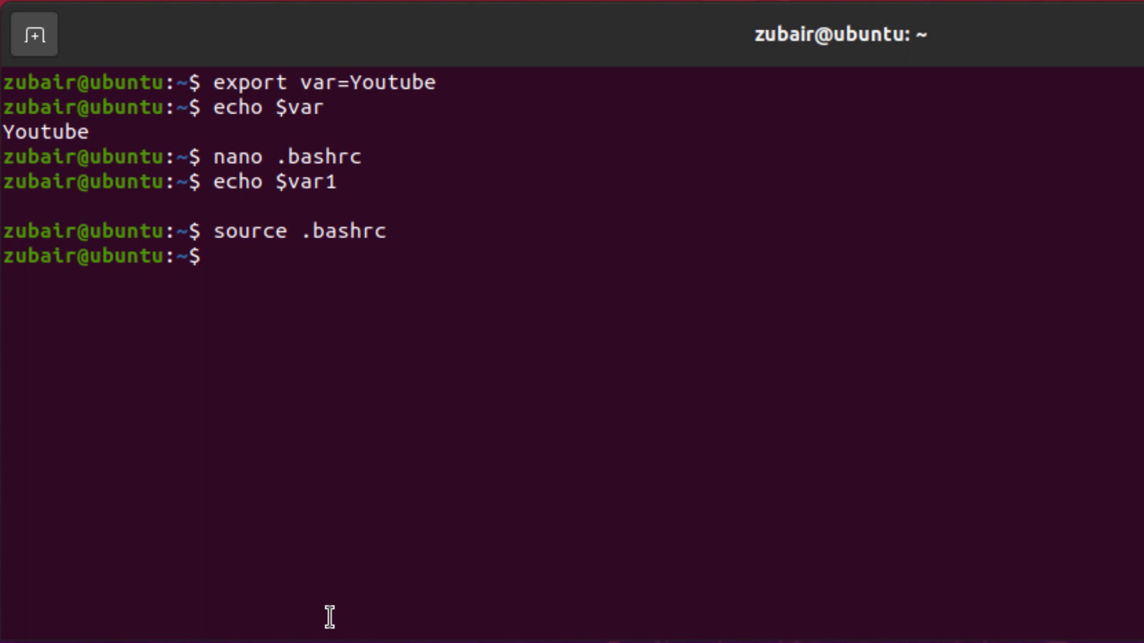
Echo $var1 to confirm LinuxHint, then clear the screen
type("echo $var1")
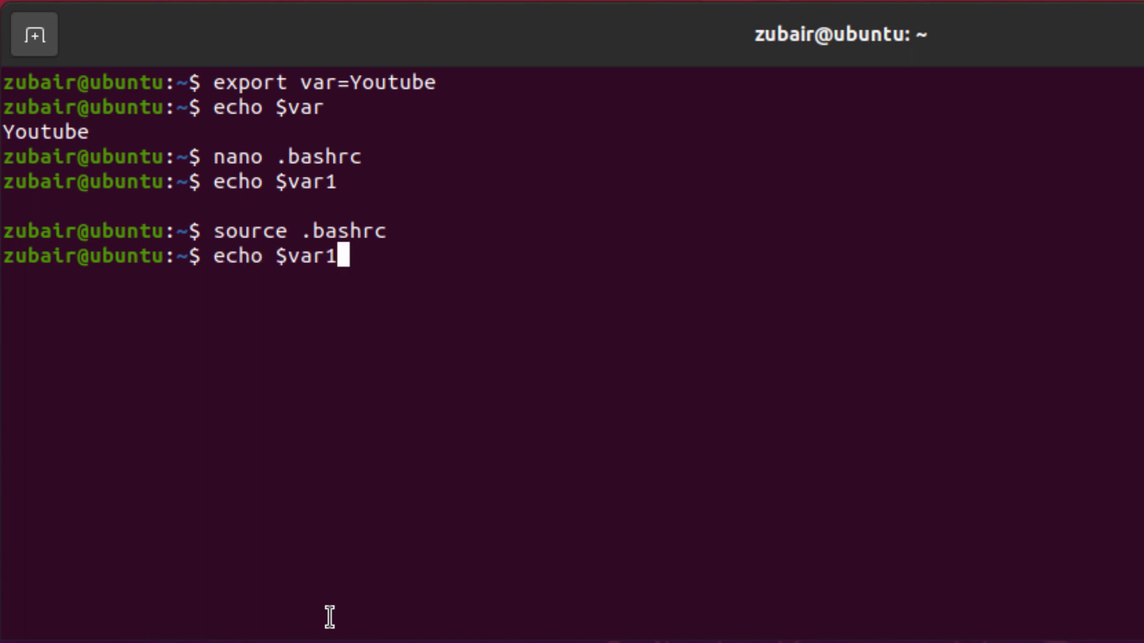
key("Return")
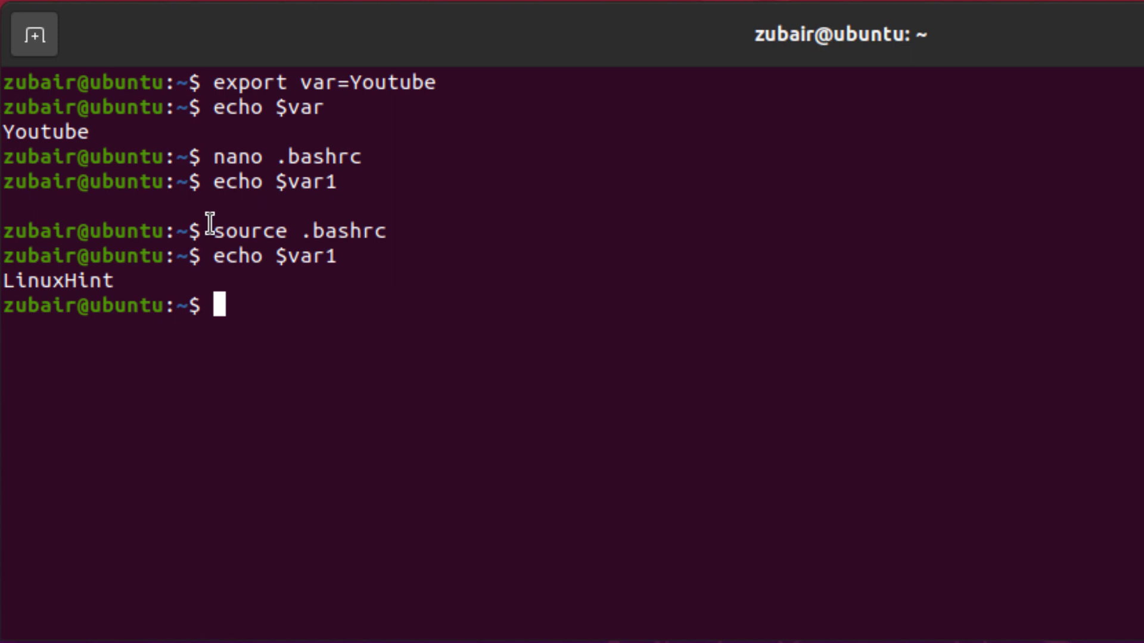
type("cle")
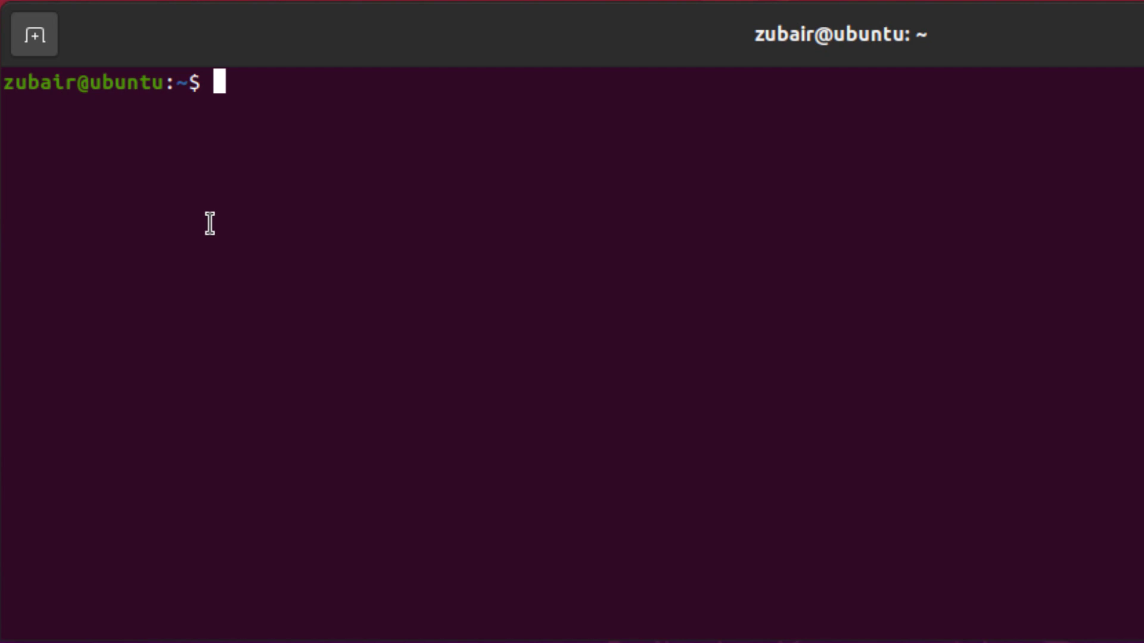
Discard the mistyped nano command and change into the /etc directory
type("nan")
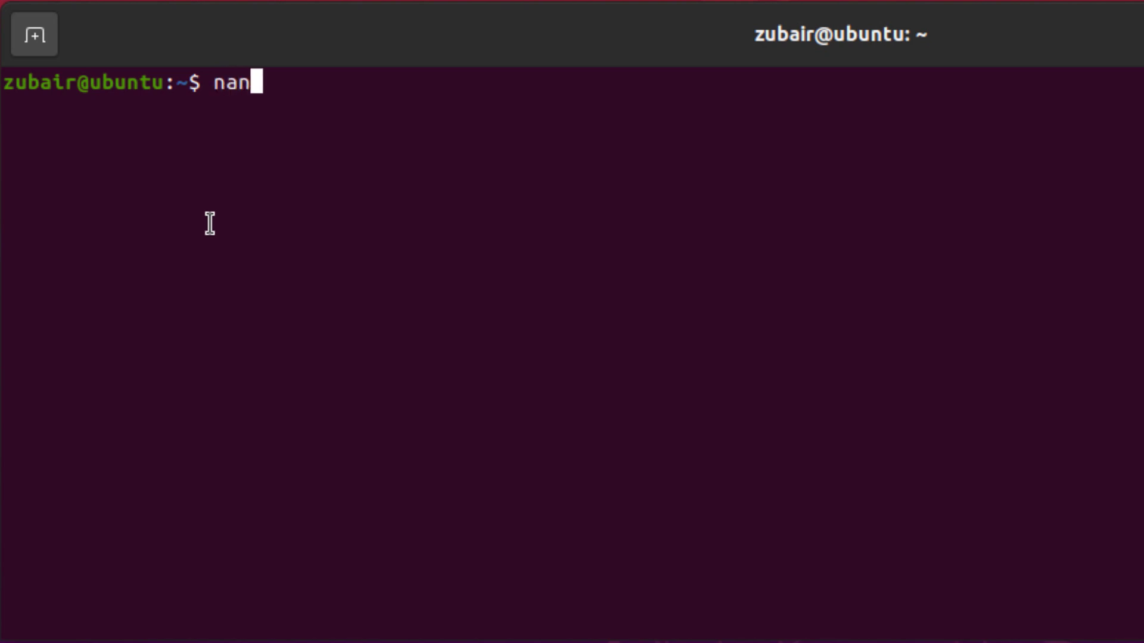
type("o envo")
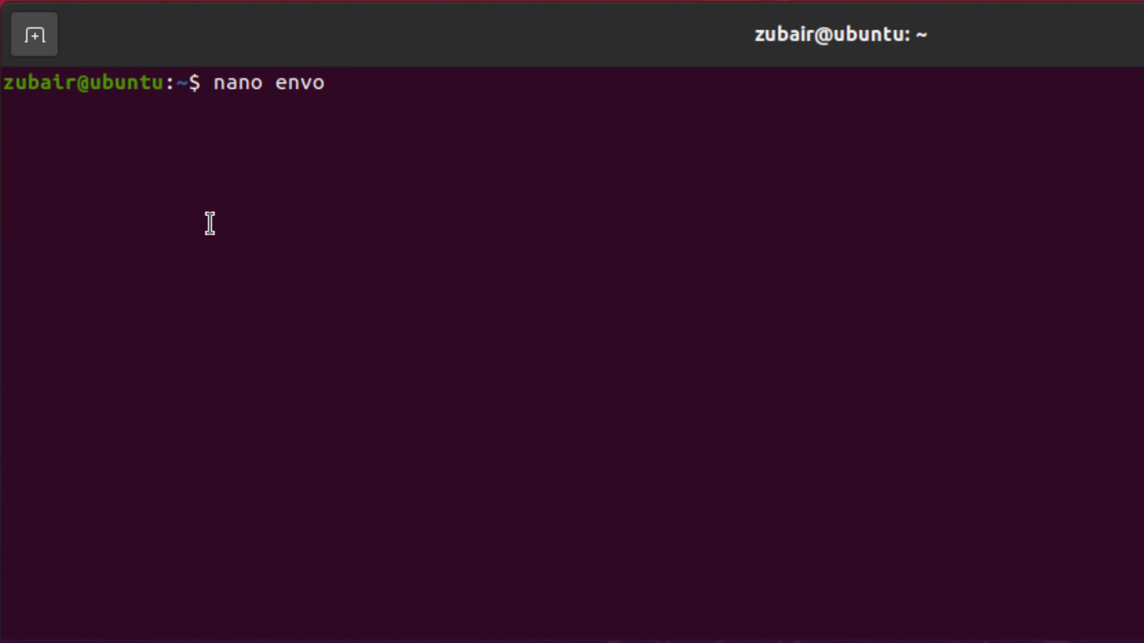
key("ctrl+c")
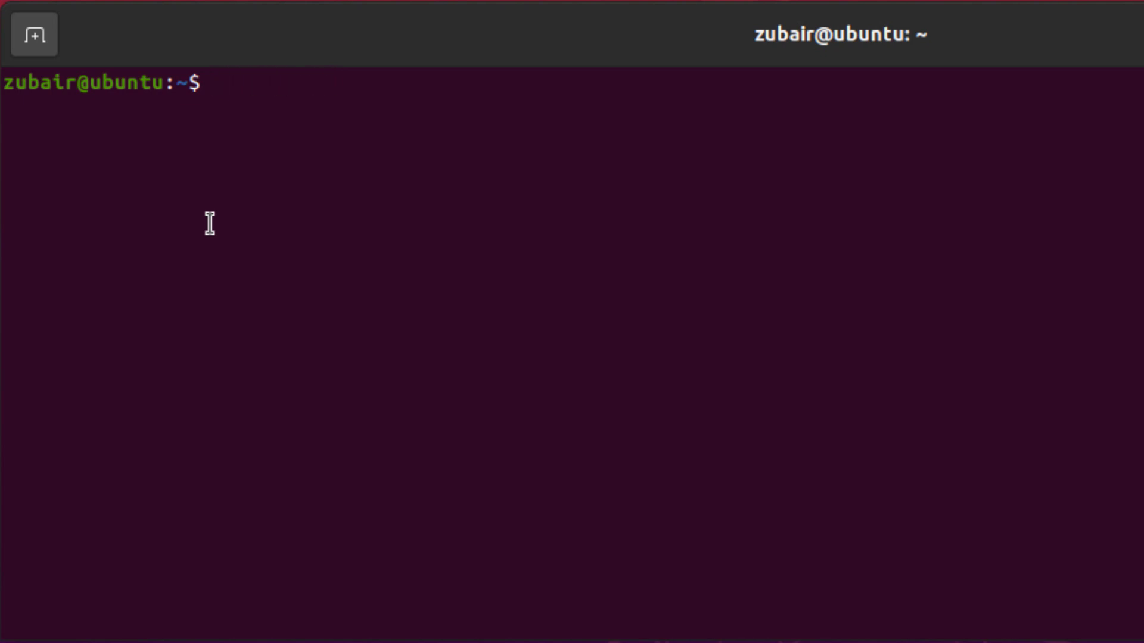
type("cd")
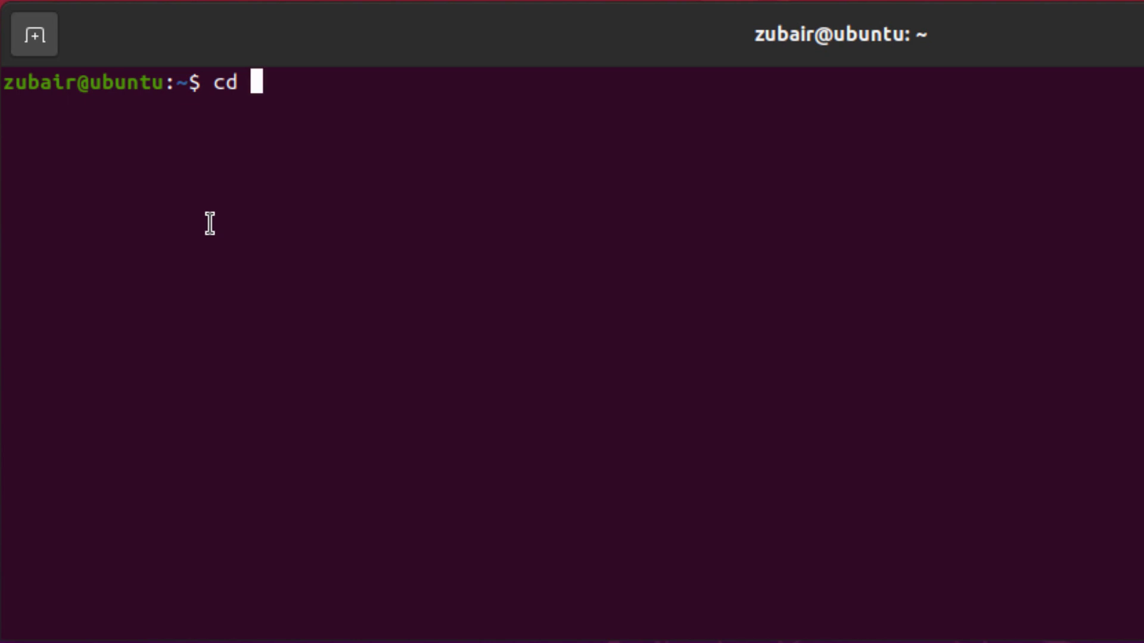
type("/etc")
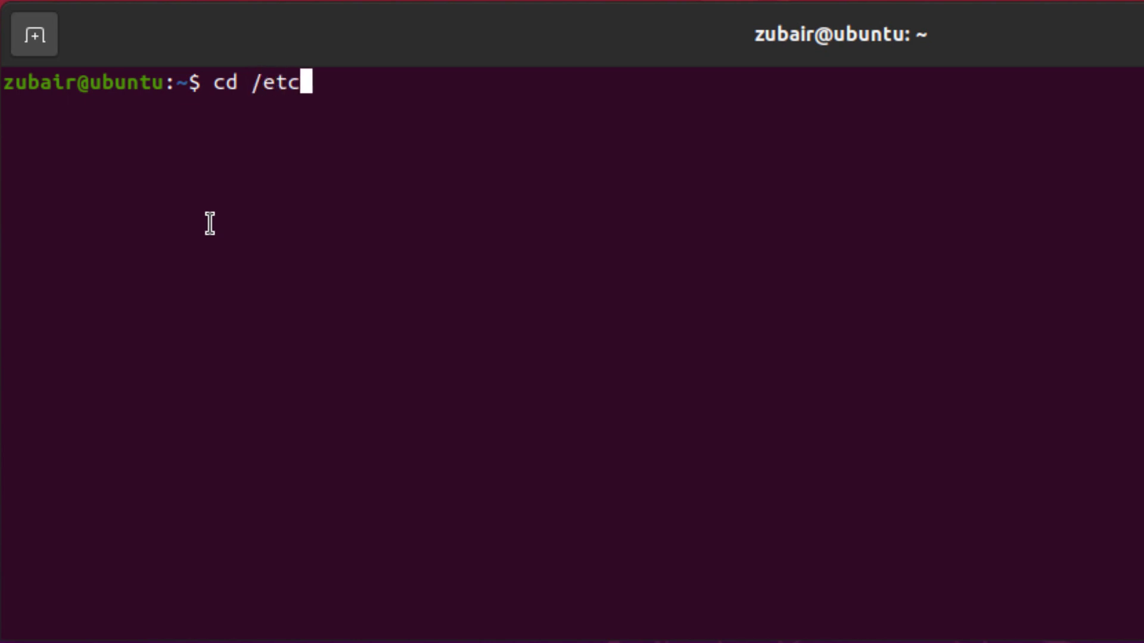
key("Return")
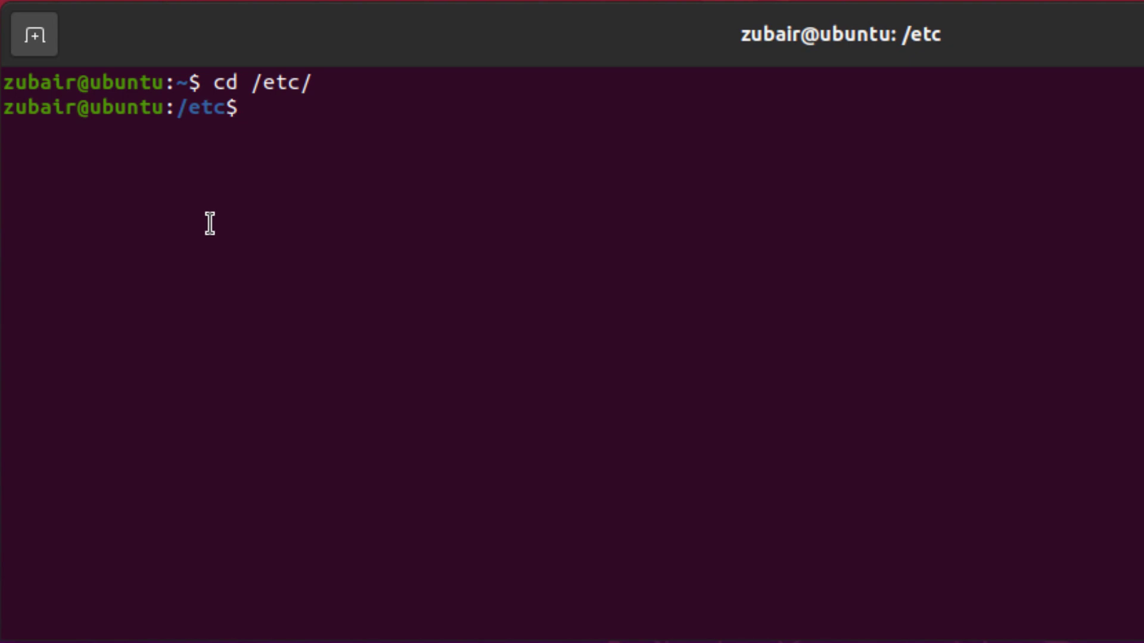
Open the environment file with nano environment
type("nano e")
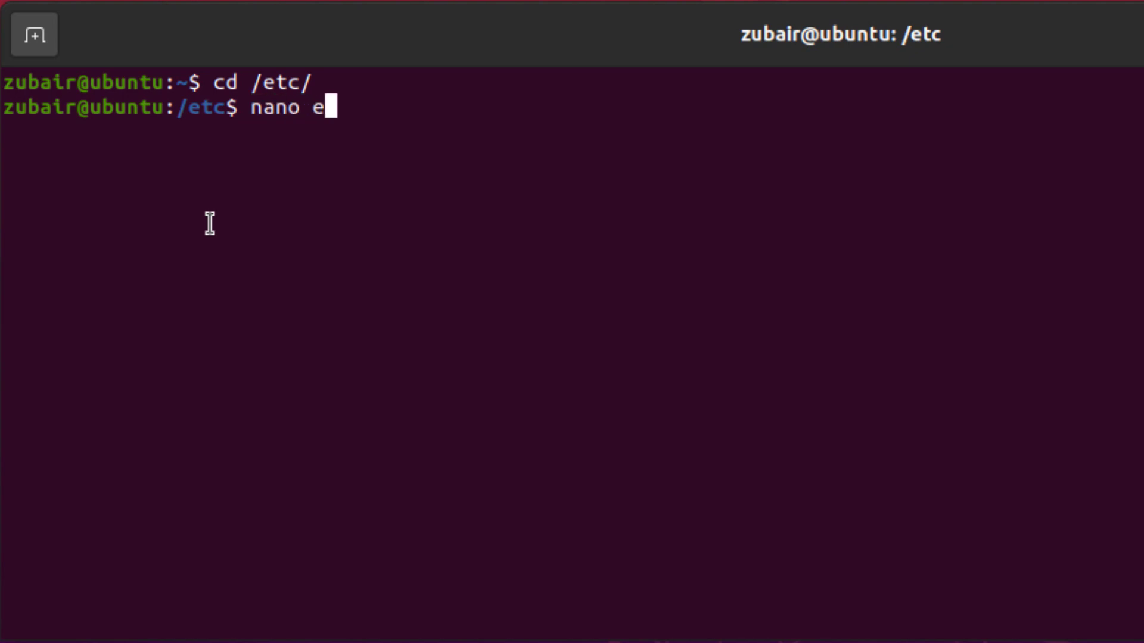
type("nvironment")
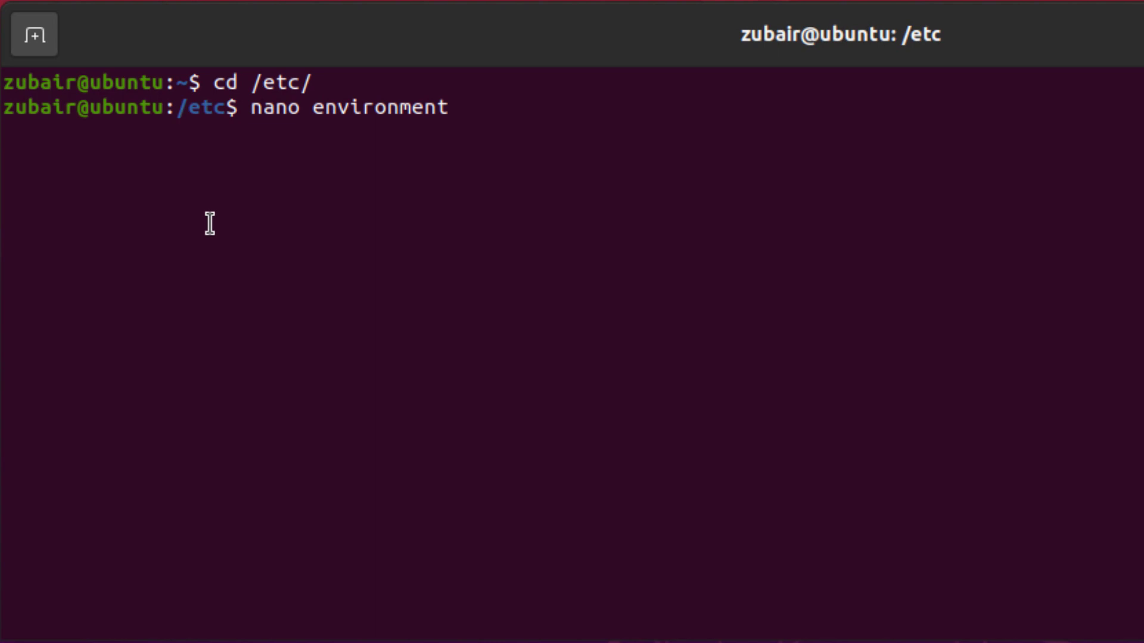
key("Return")
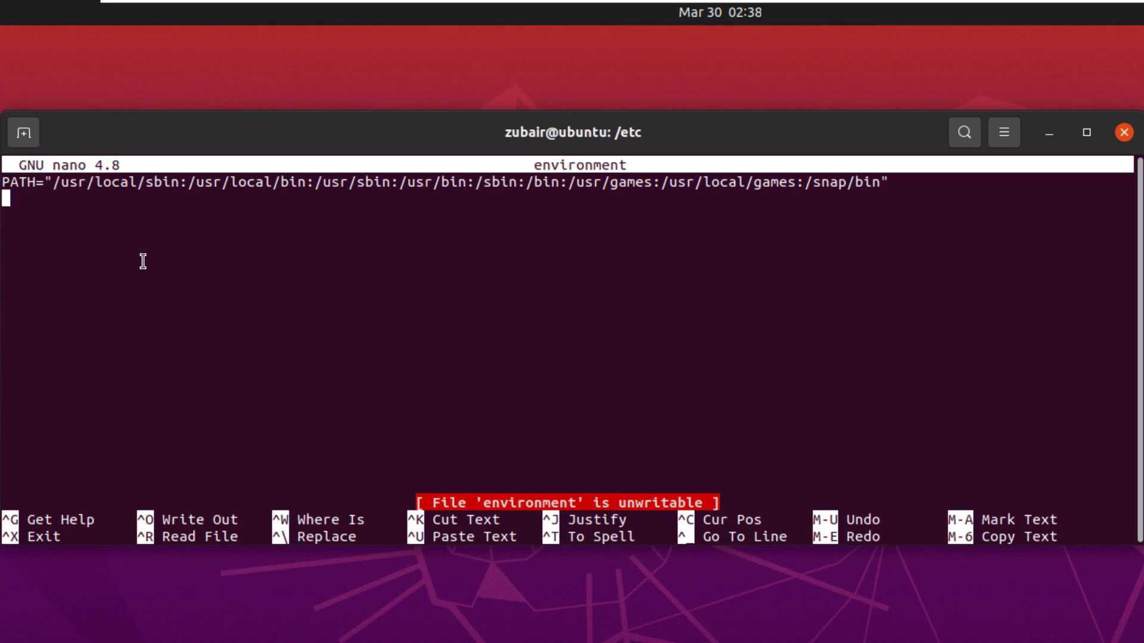
Type export global="Welcome" into /etc/environment and exit nano
type("expoe")
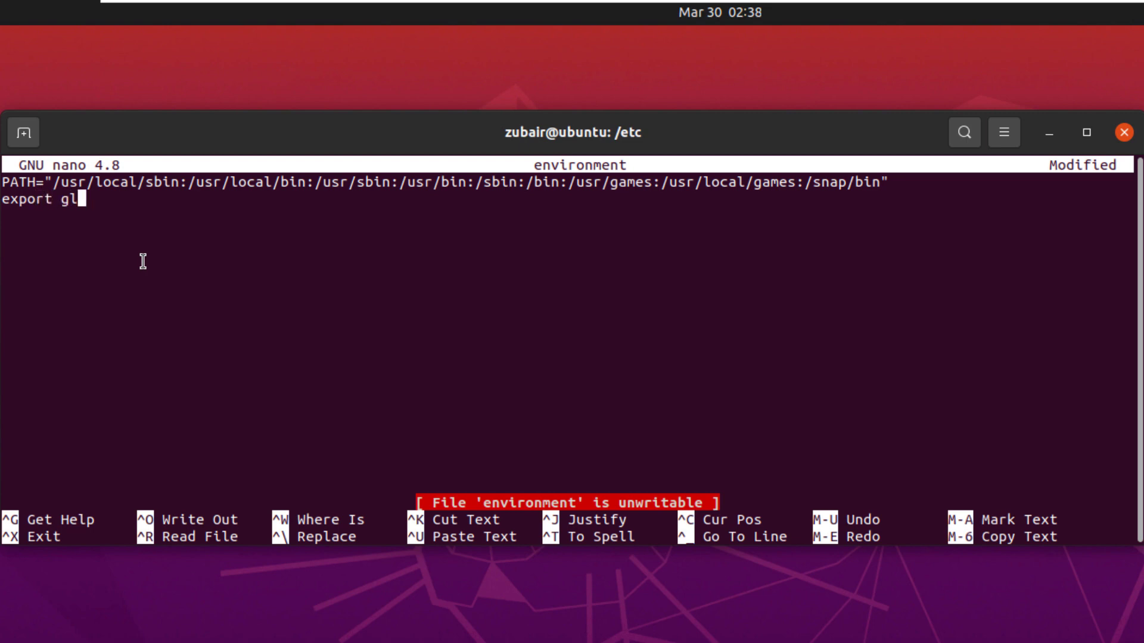
type("obal=")
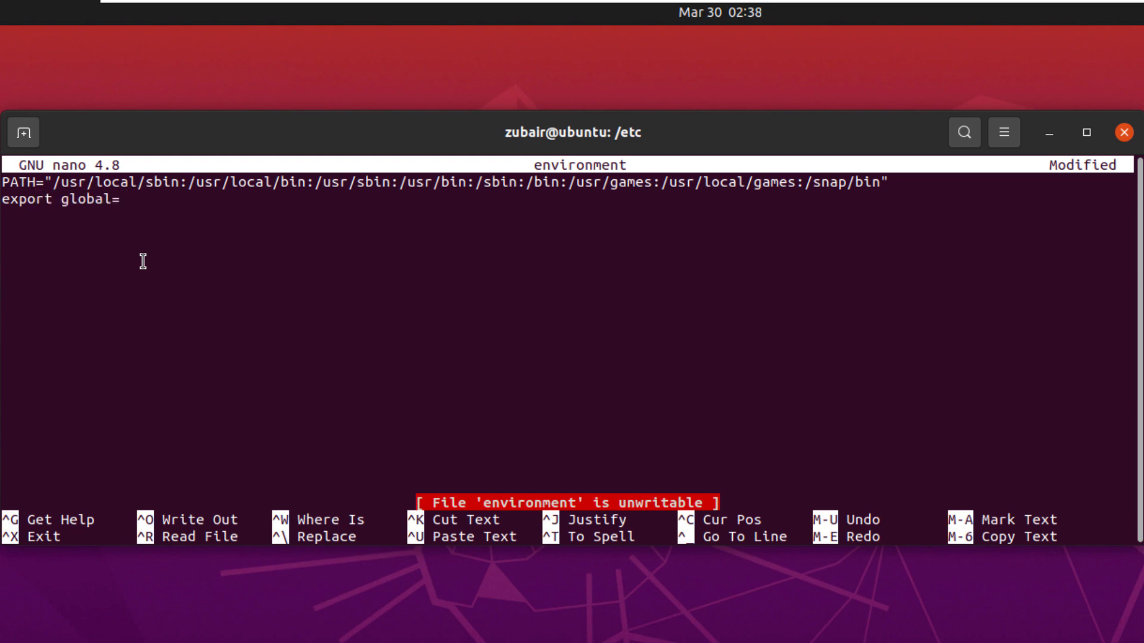
type("\"")
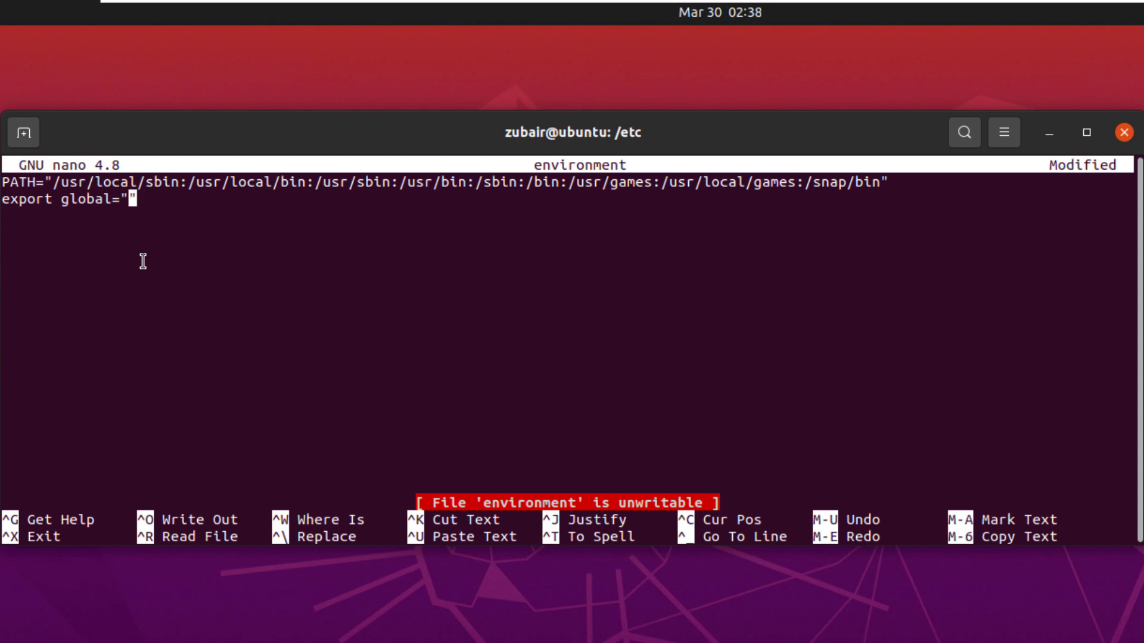
type("Welcom")
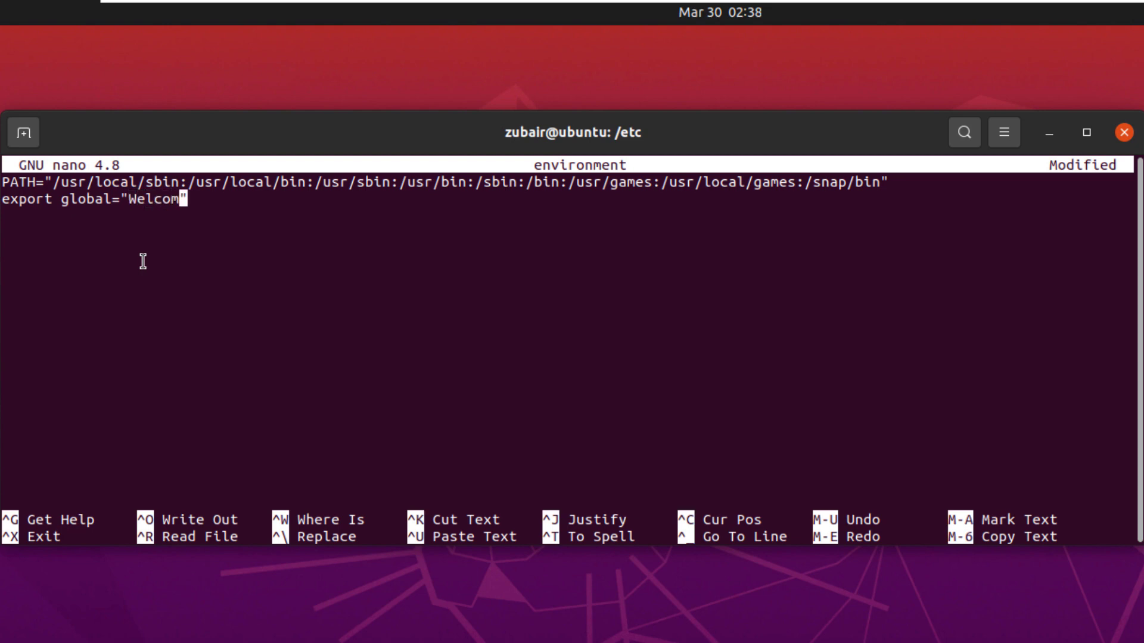
key("ctrl+x")
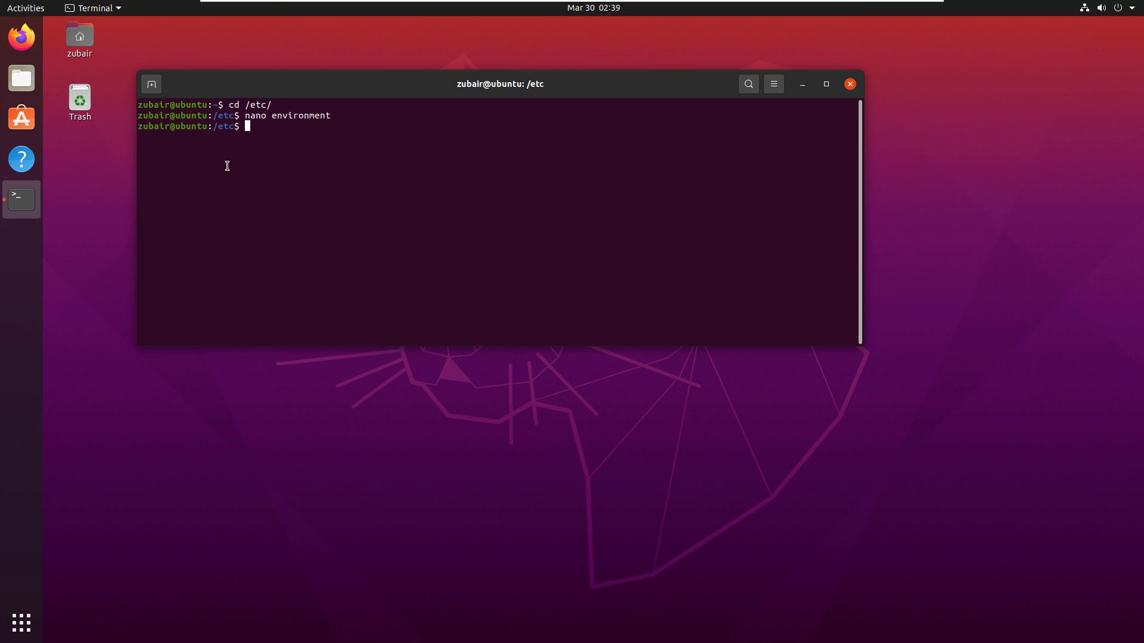
Return to the home directory and unset var1
left_click(825, 84)
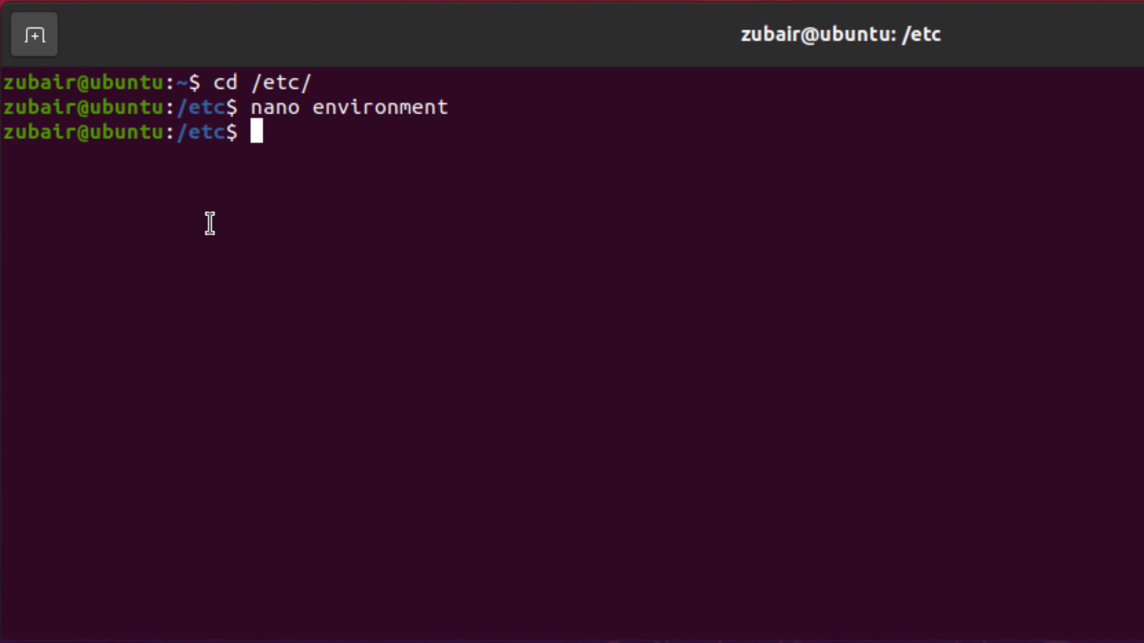
type("cd")
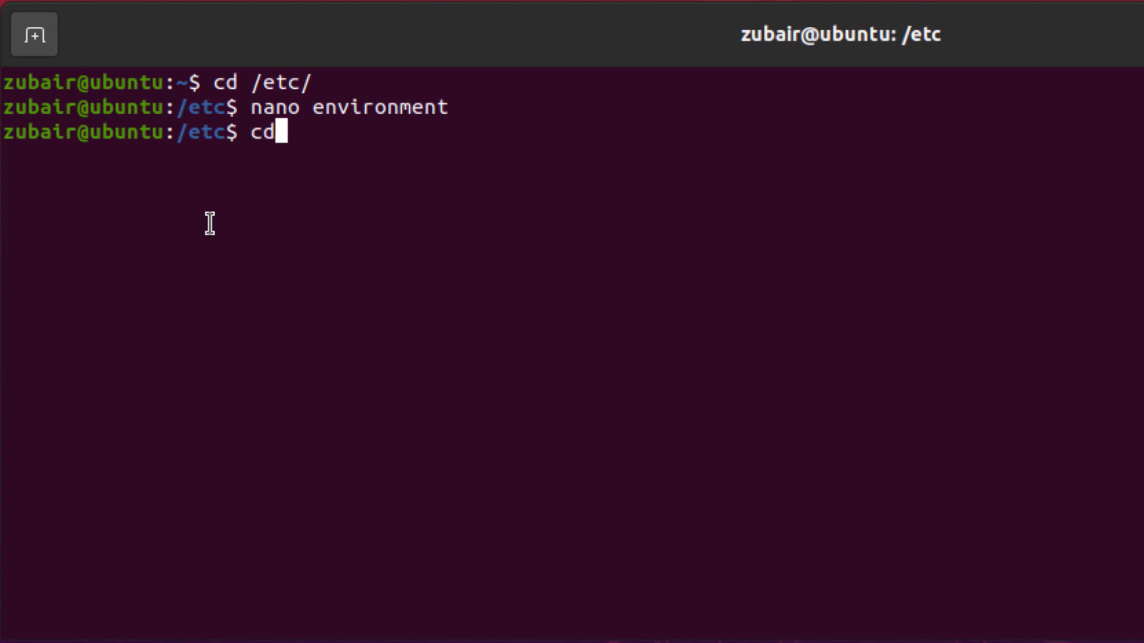
key("Return")
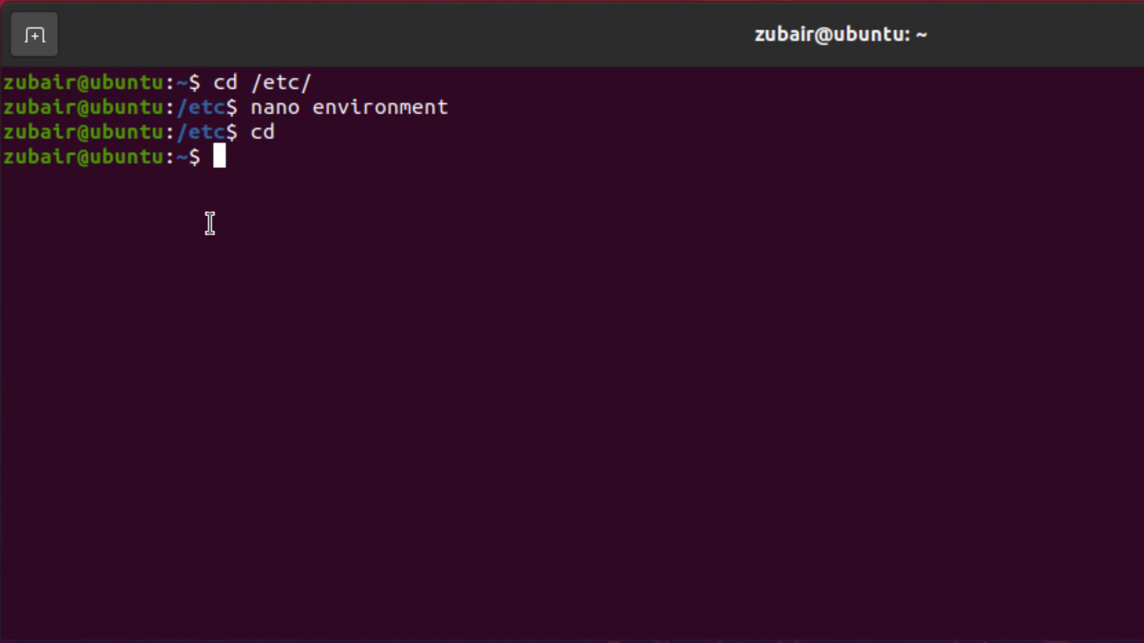
type("uns")
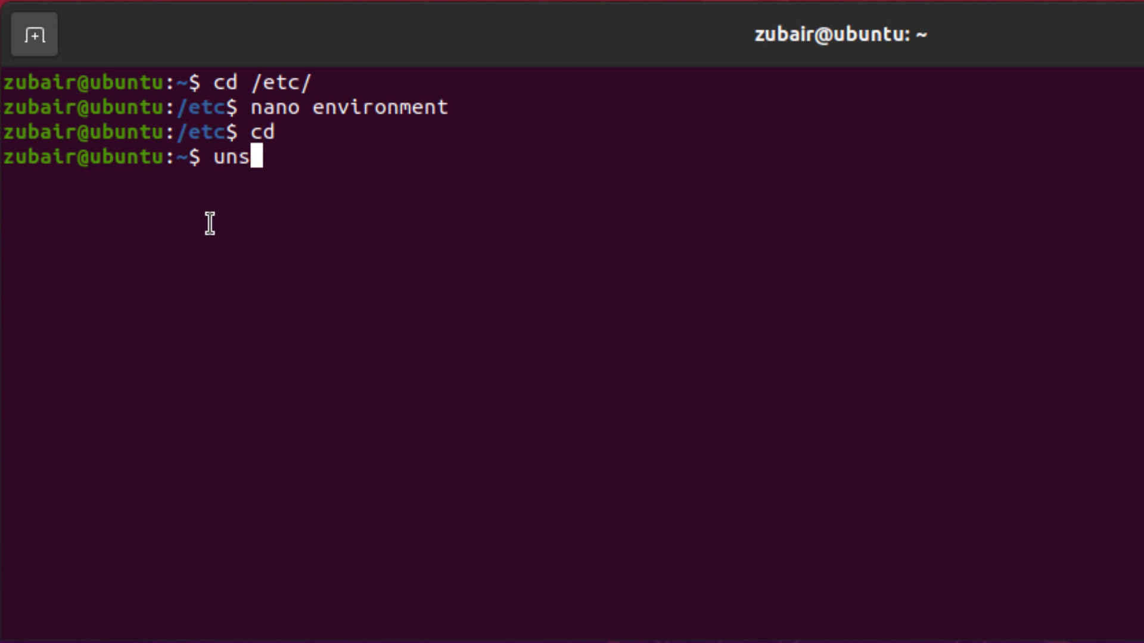
type("et var")
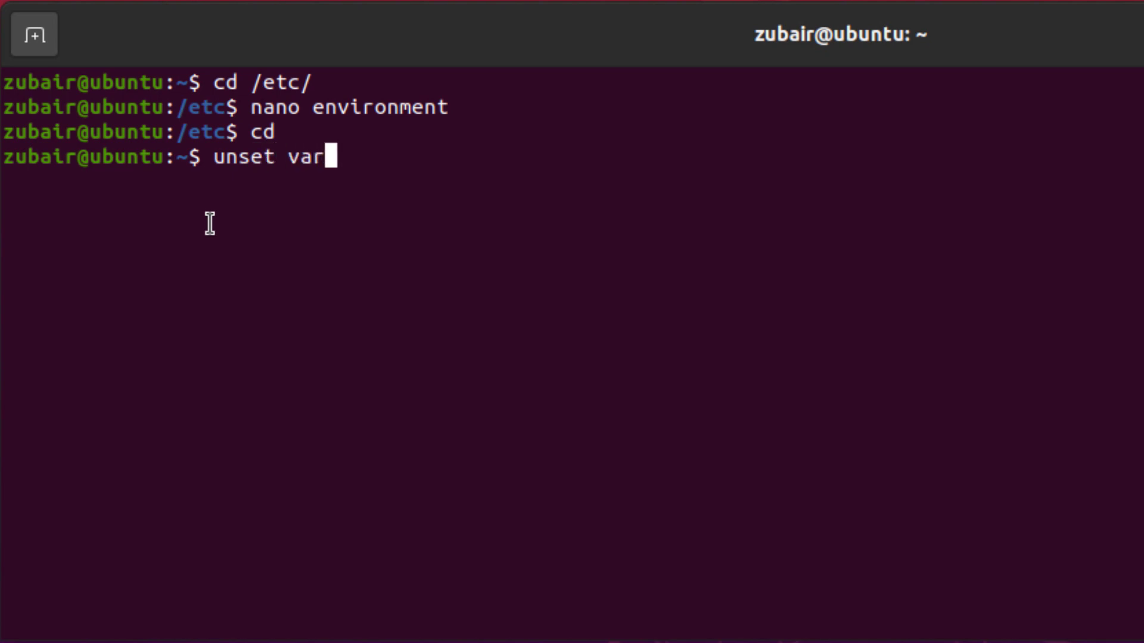
key("Return")
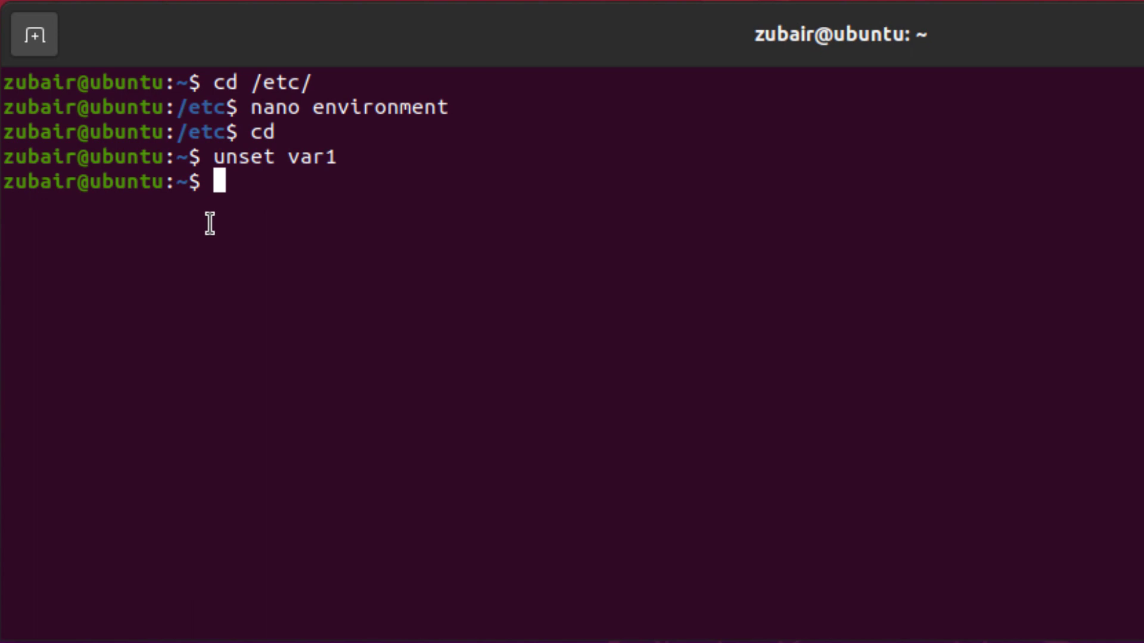
Echo $var1 to confirm it now prints an empty line
type("ech")
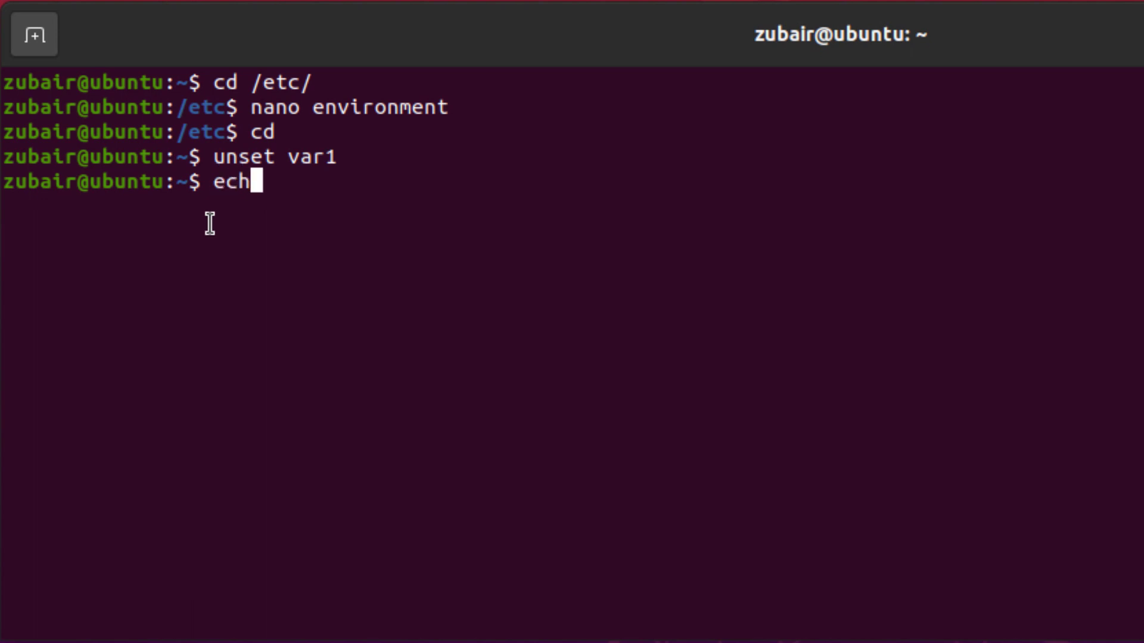
type("o $var1")
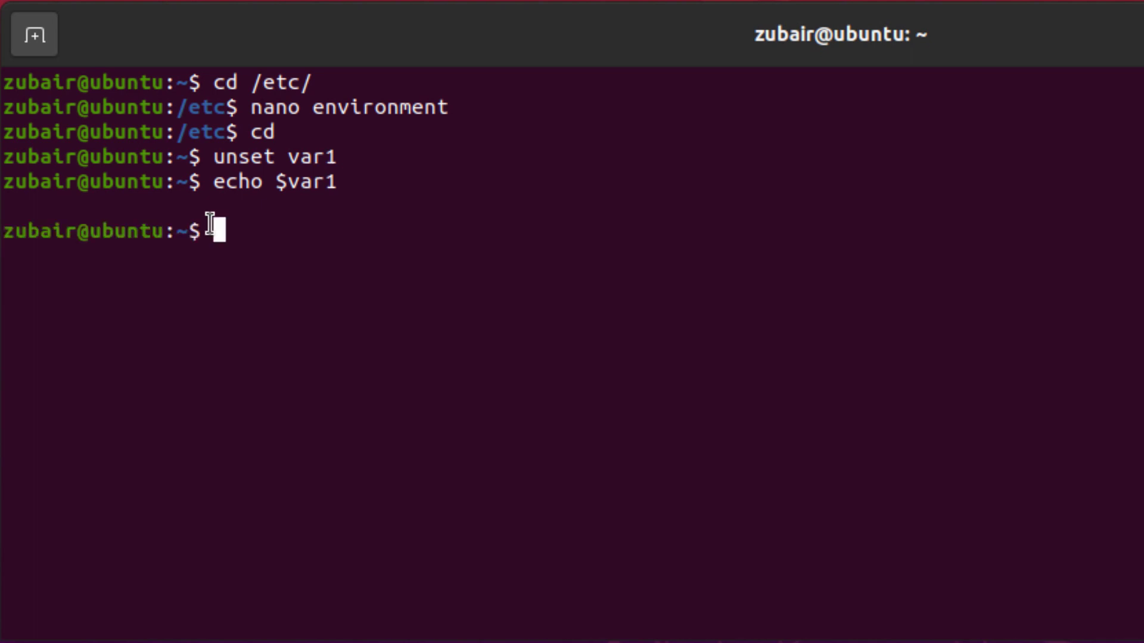
left_click(852, 82)
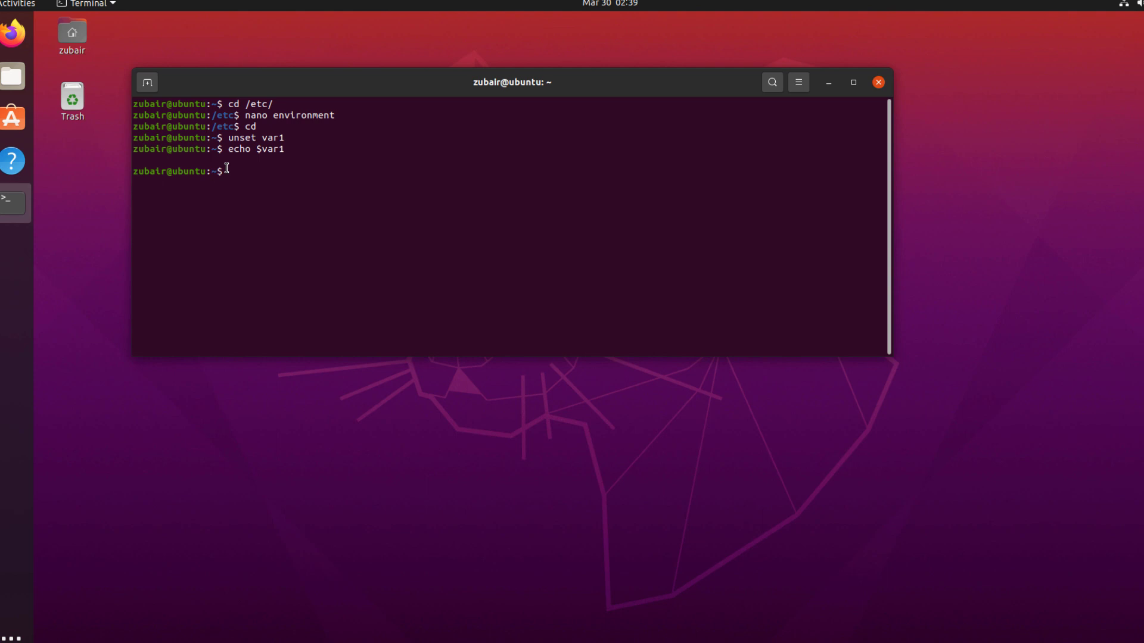